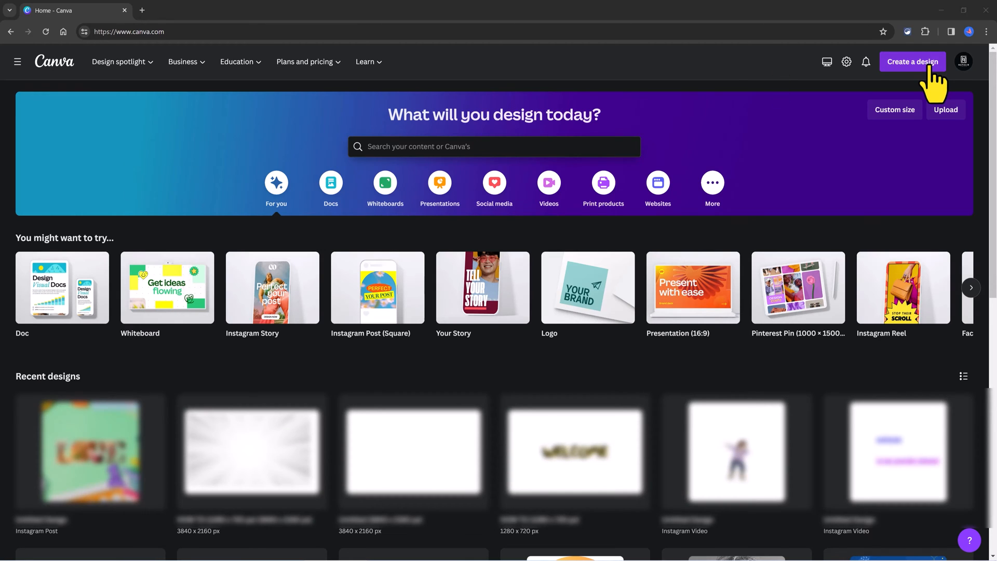
Step: Start a new blank Instagram Post Video design from Create a design
left_click(912, 61)
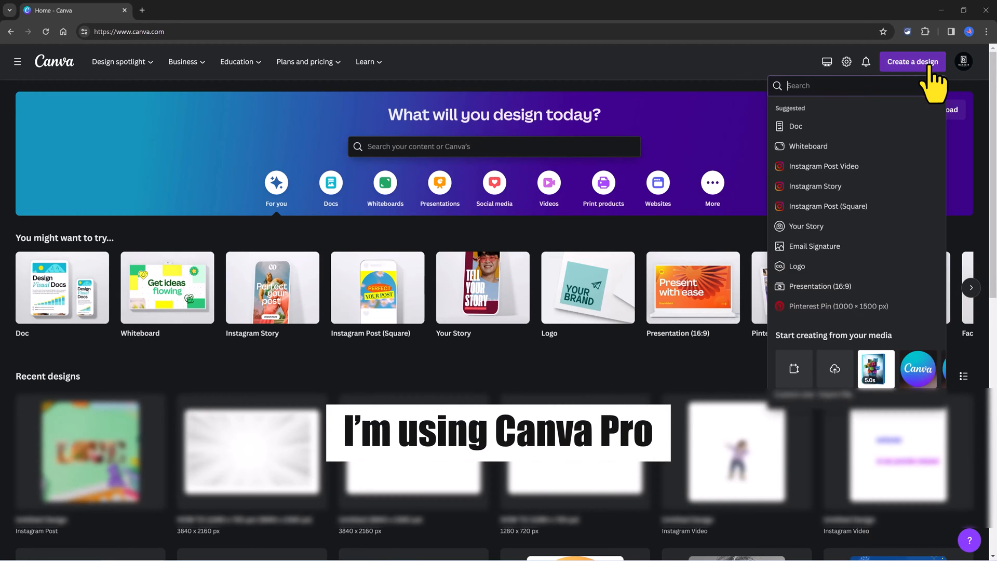
mouse_move(823, 166)
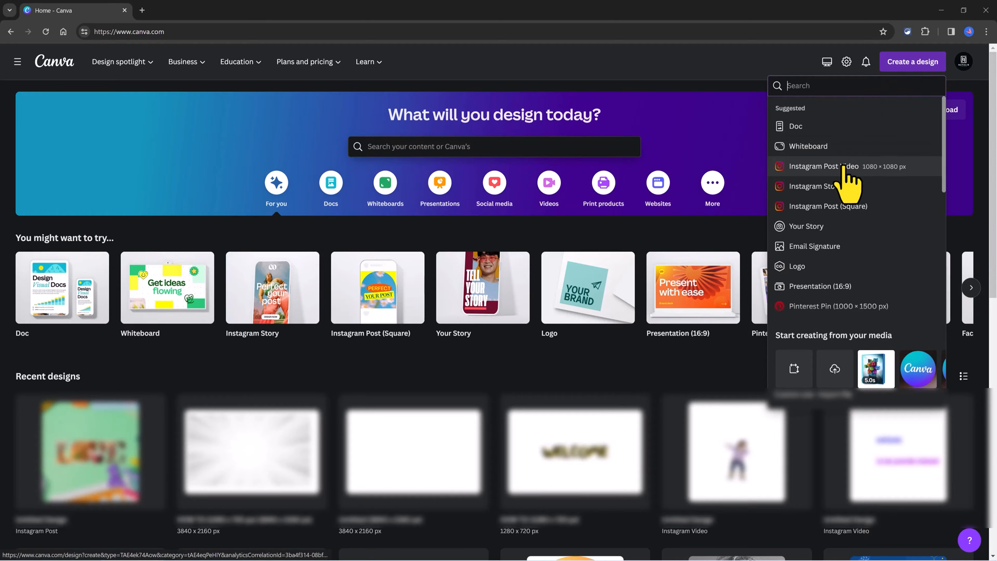
left_click(824, 166)
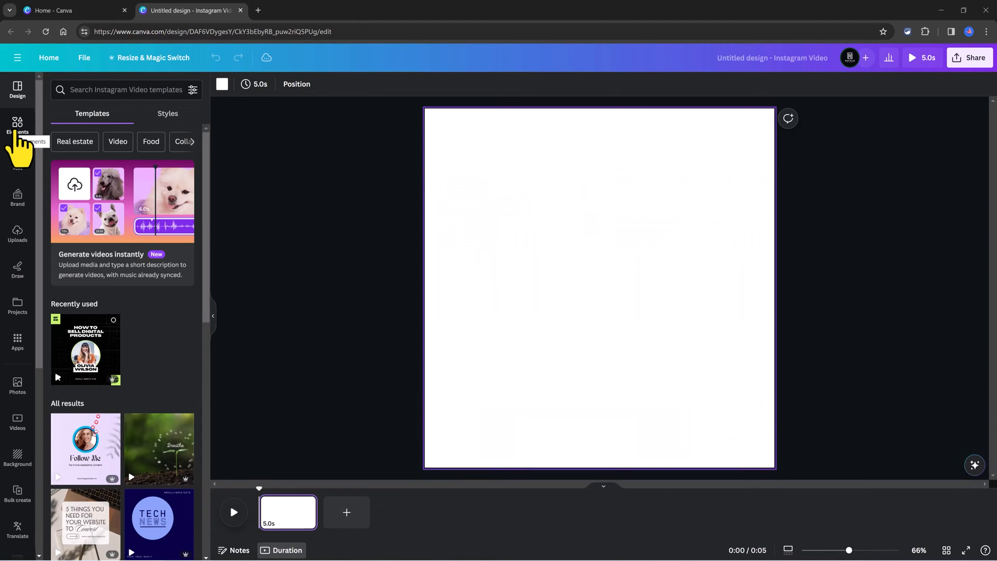
Step: Search Elements for 'circle frames' and browse the Frames results for the wavy pink frame
type("Frames")
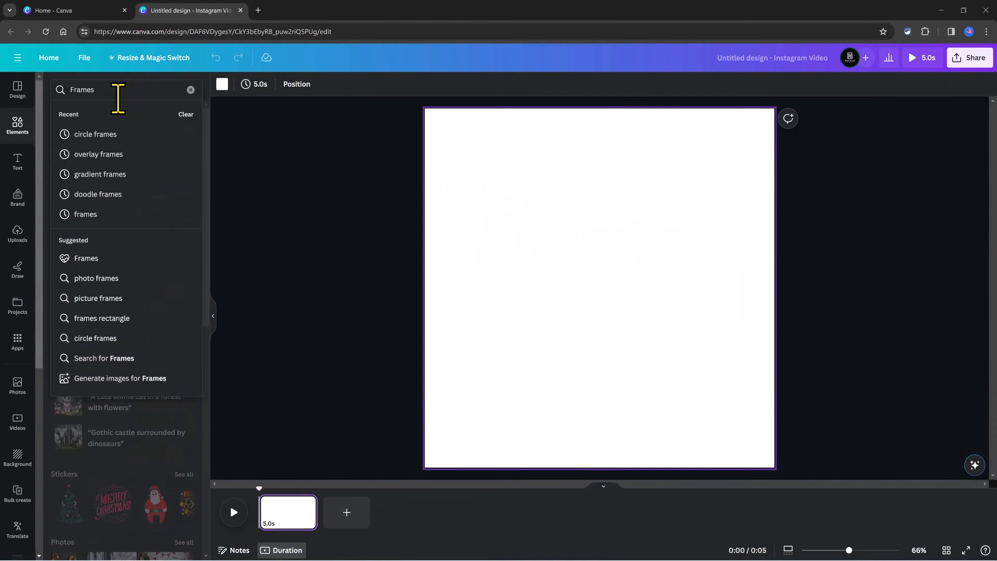
mouse_move(95, 134)
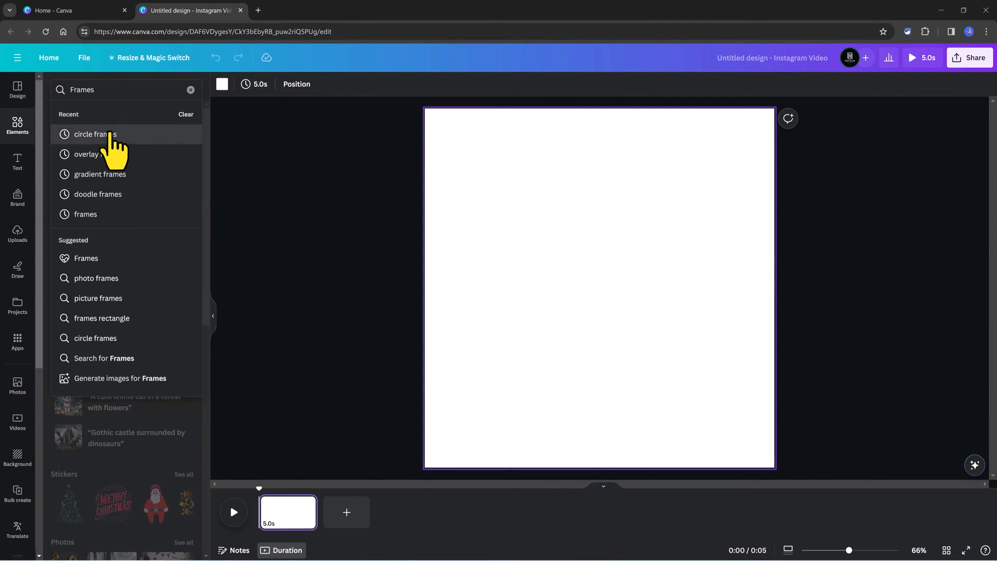
left_click(95, 134)
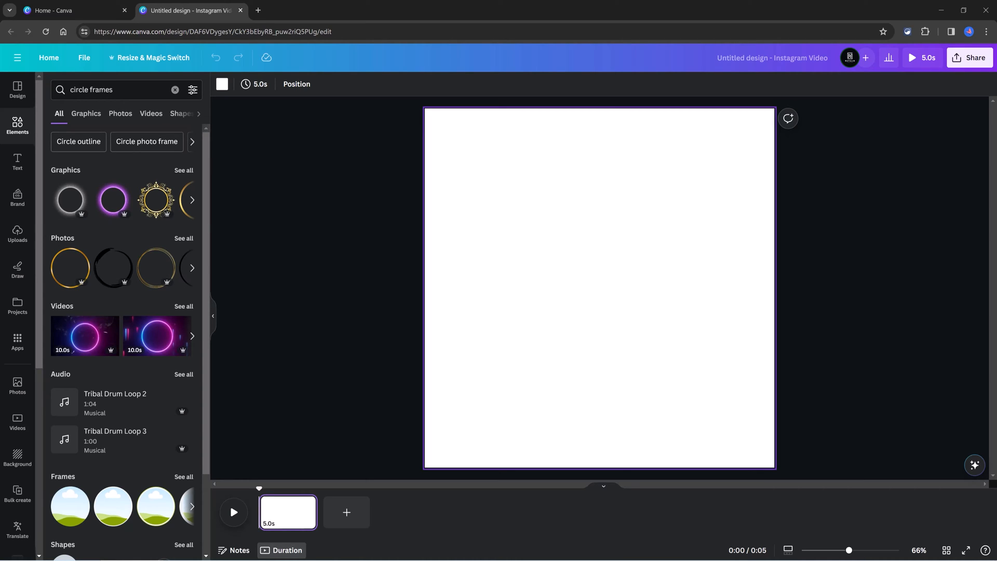
mouse_move(142, 513)
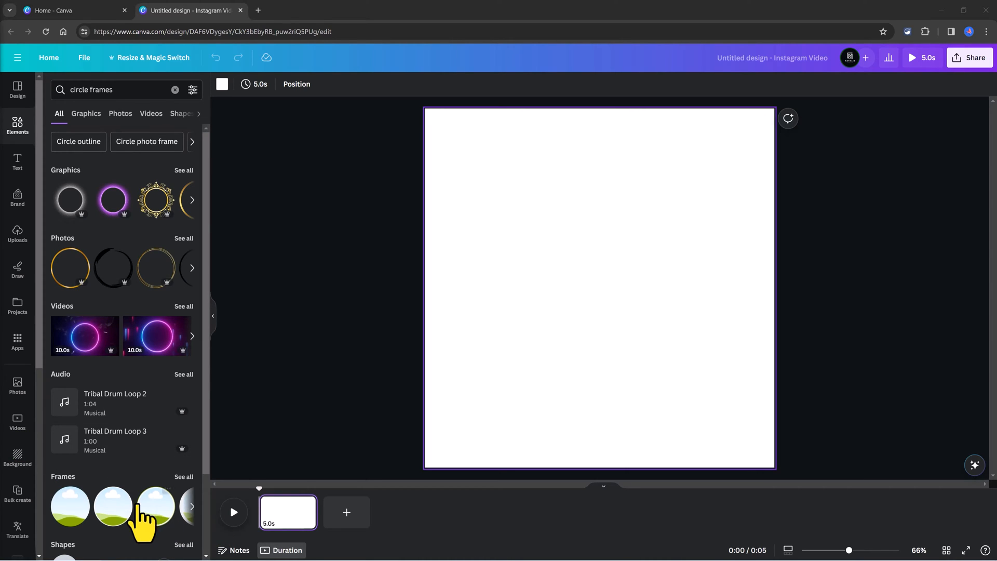
left_click(184, 476)
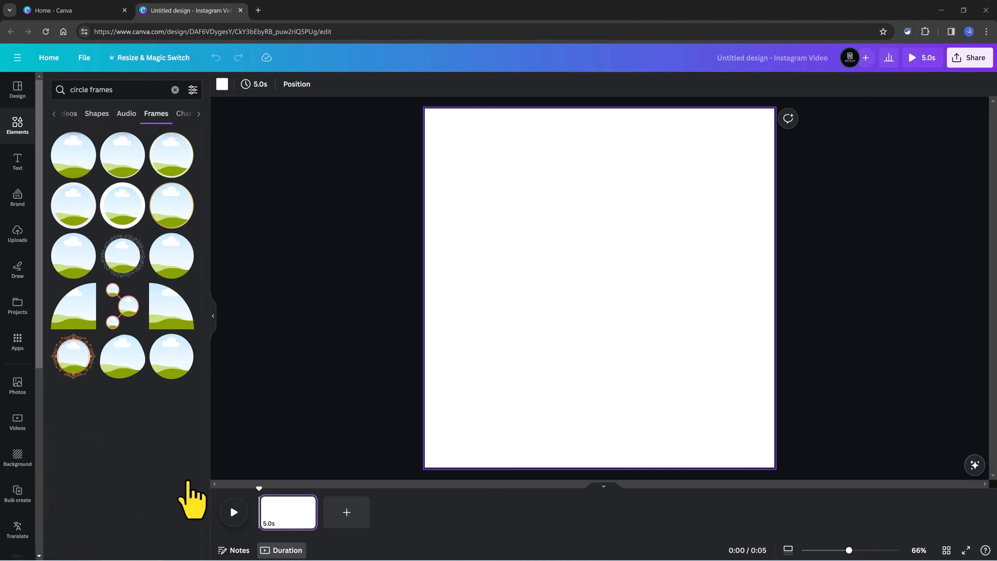
scroll("down", 3)
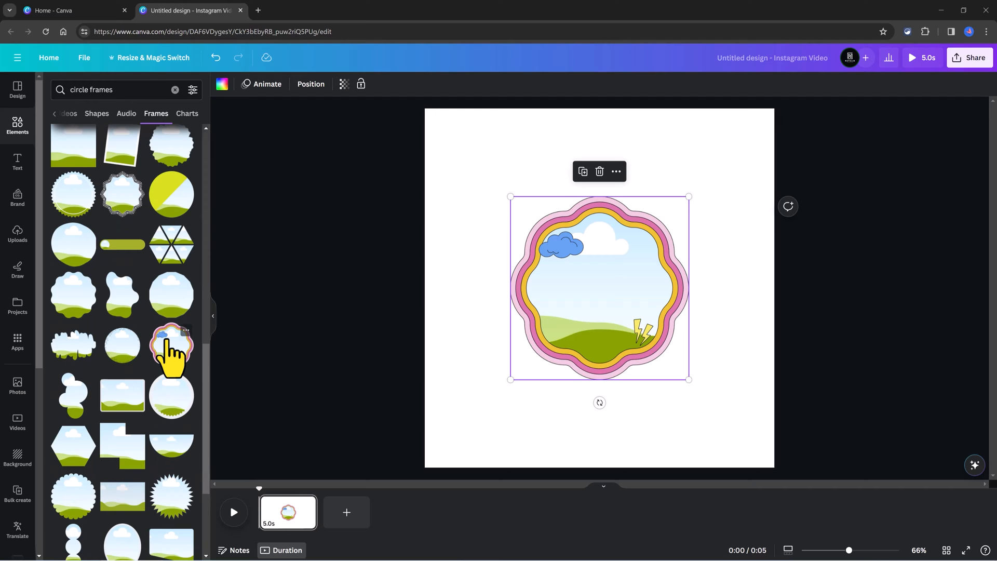
Step: Search Videos for 'rain' and fill the wavy frame with the rainy night light clip
left_click(17, 422)
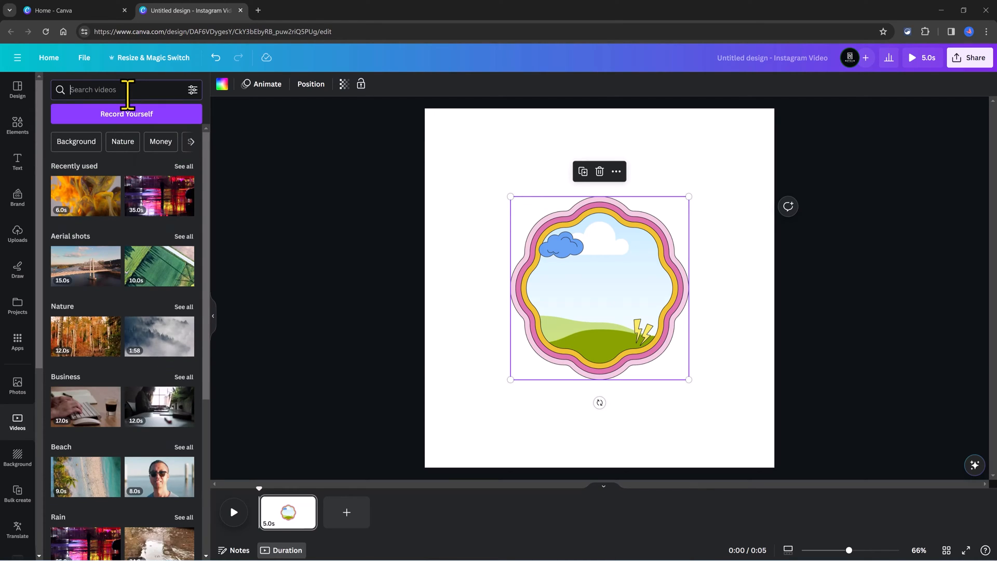
type("rain")
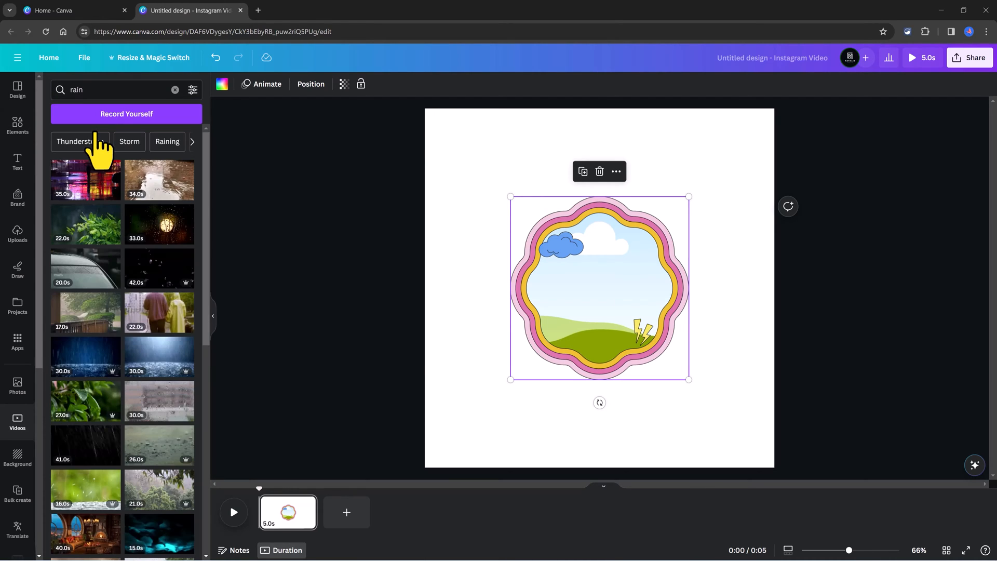
left_click(159, 224)
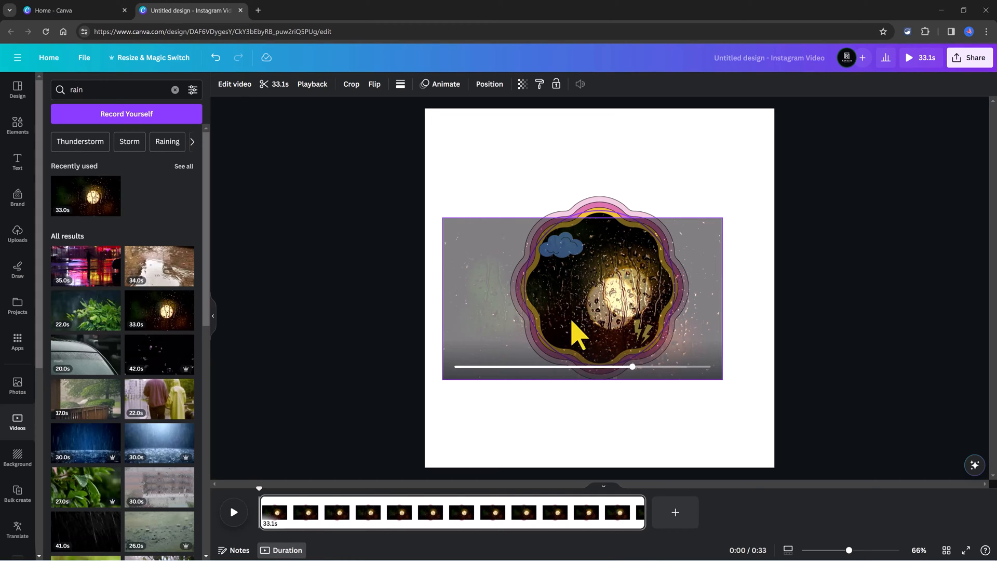
left_click(452, 344)
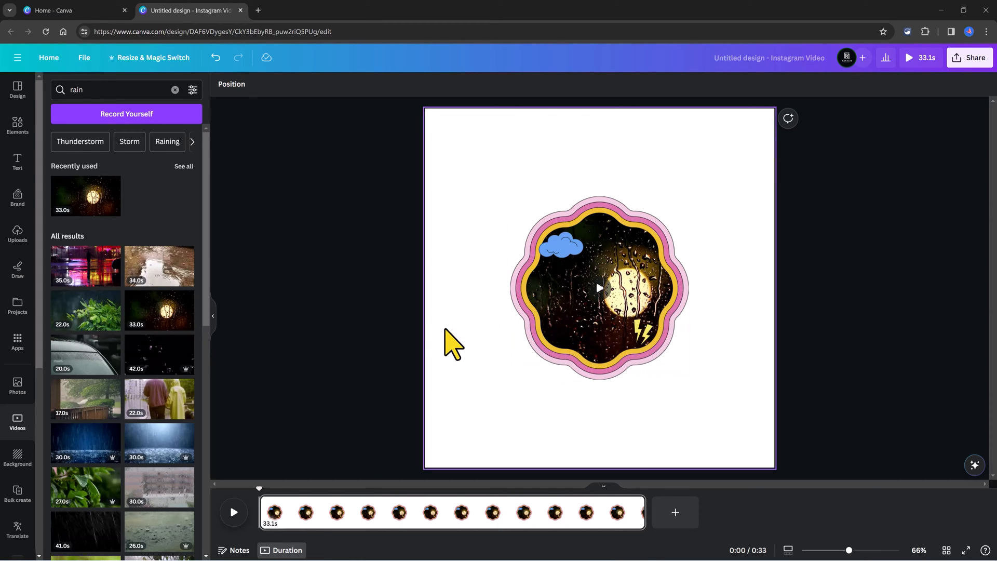
Step: Deselect the frame and play the design to preview the rain video
left_click(233, 512)
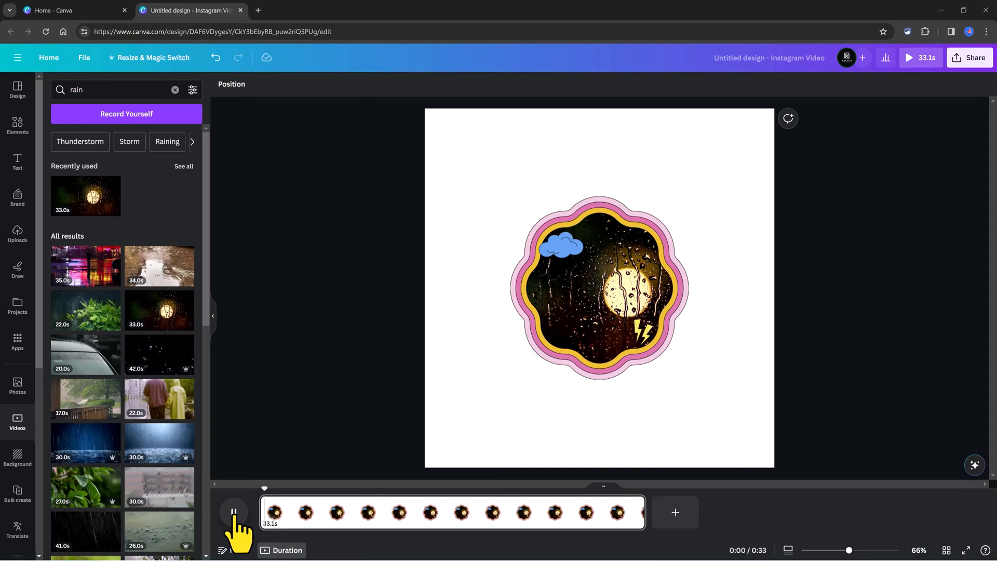
left_click(232, 512)
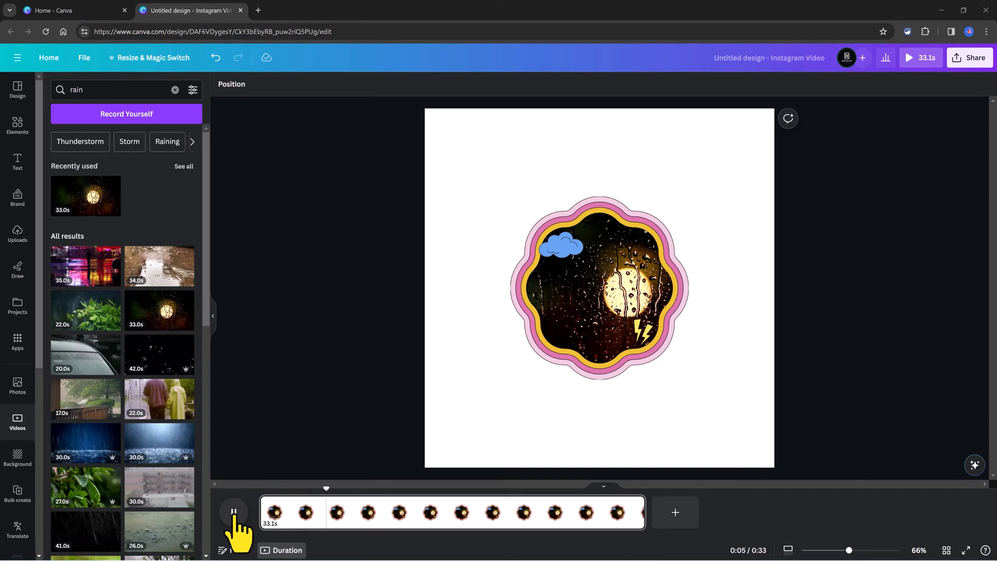
Step: Pause the preview and select the rain-frame layer in Position > Layers with its ••• menu open
key("alt+1")
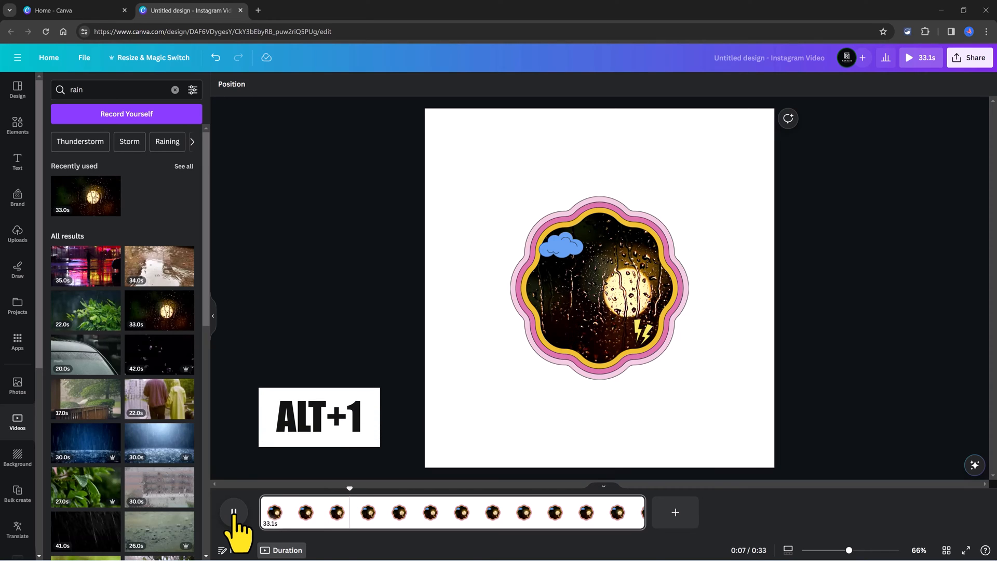
left_click(232, 512)
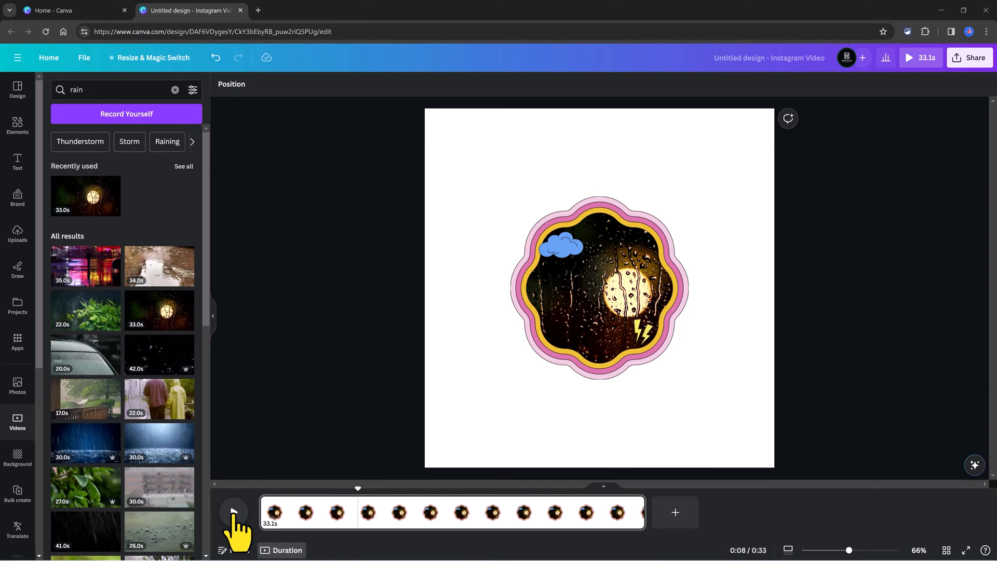
left_click(598, 286)
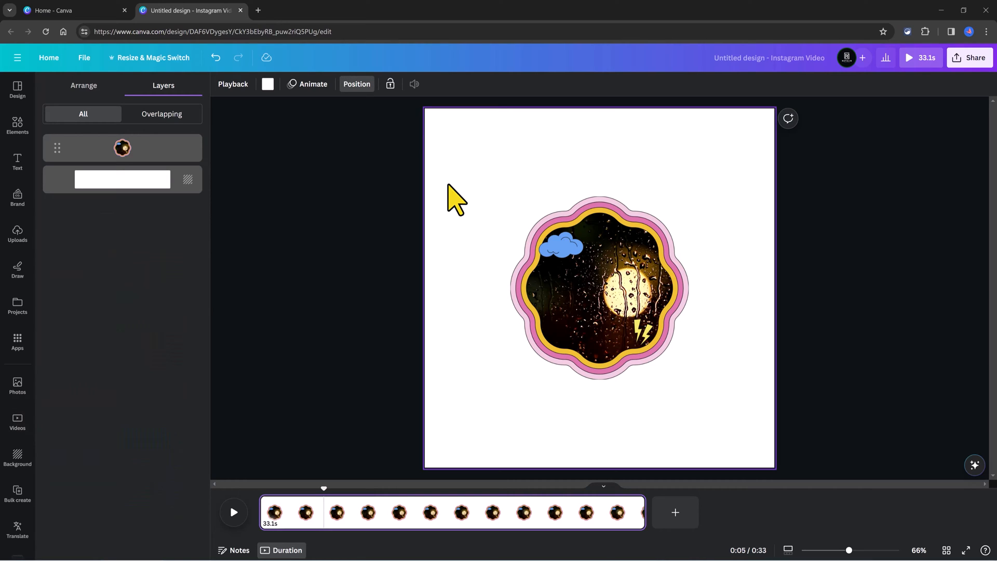
mouse_move(191, 175)
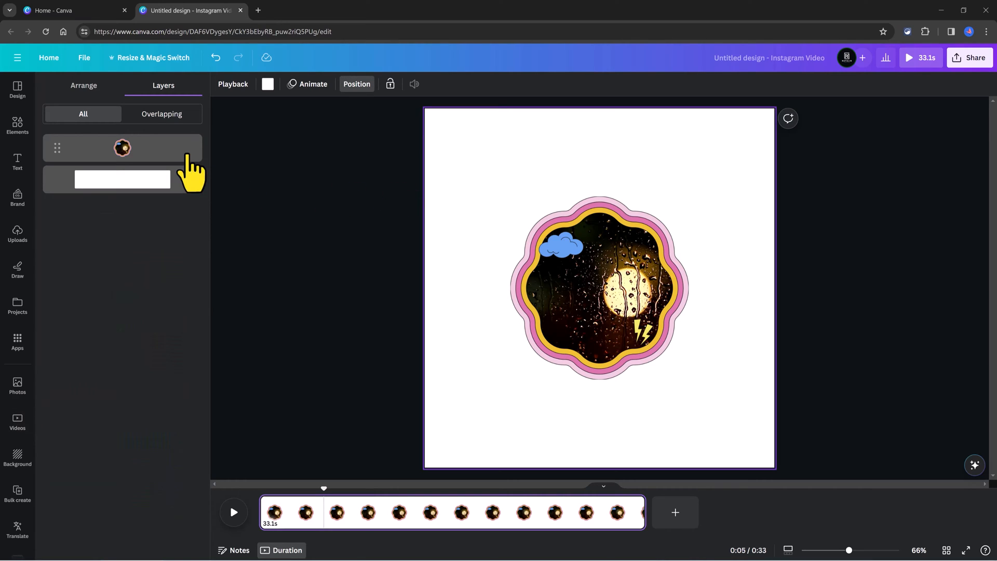
left_click(123, 147)
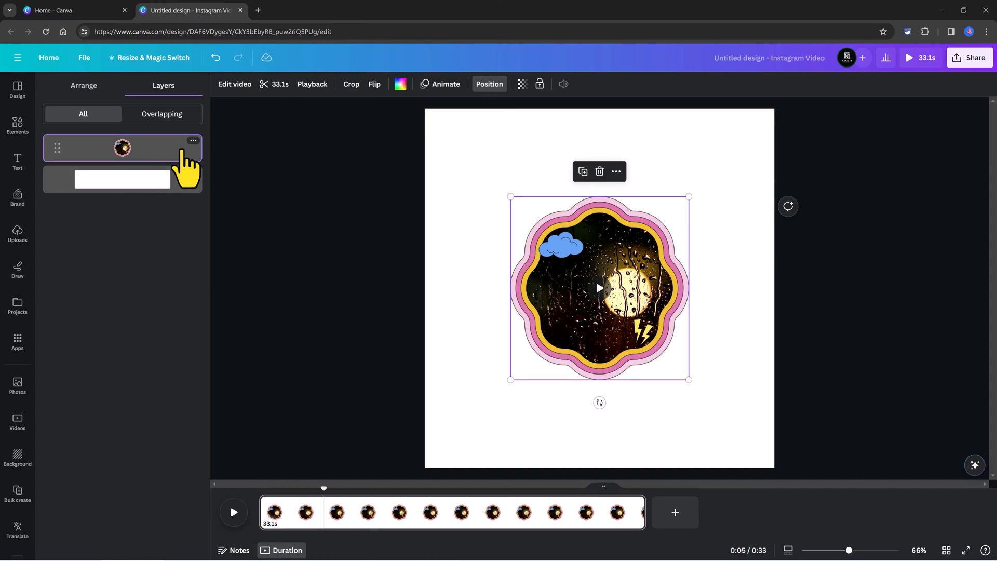
left_click(193, 141)
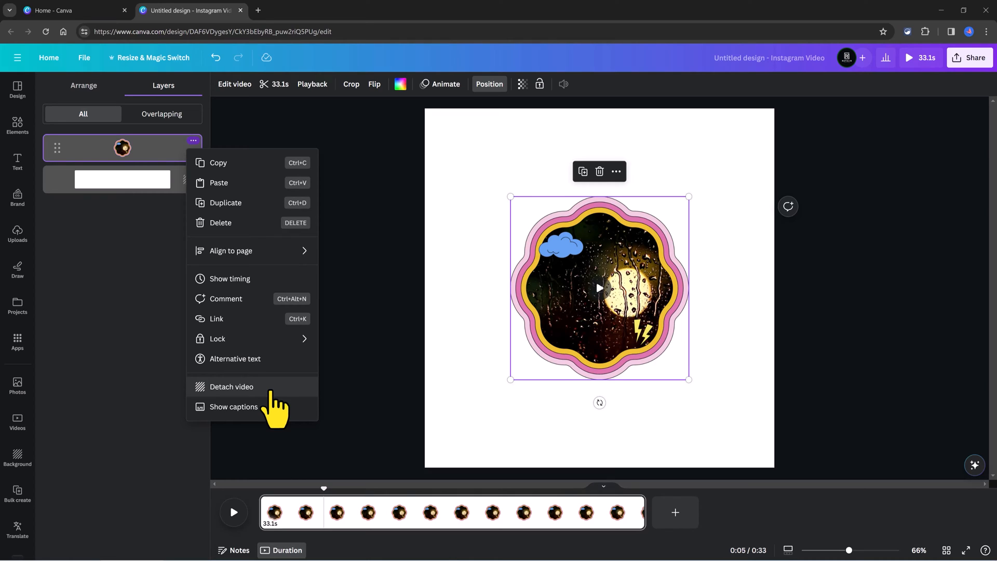
mouse_move(267, 397)
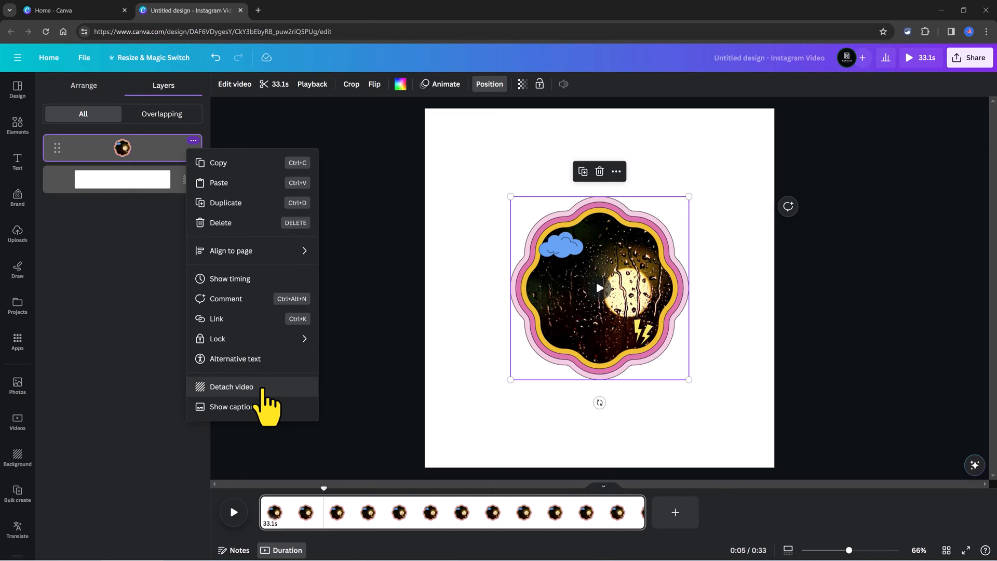
mouse_move(307, 402)
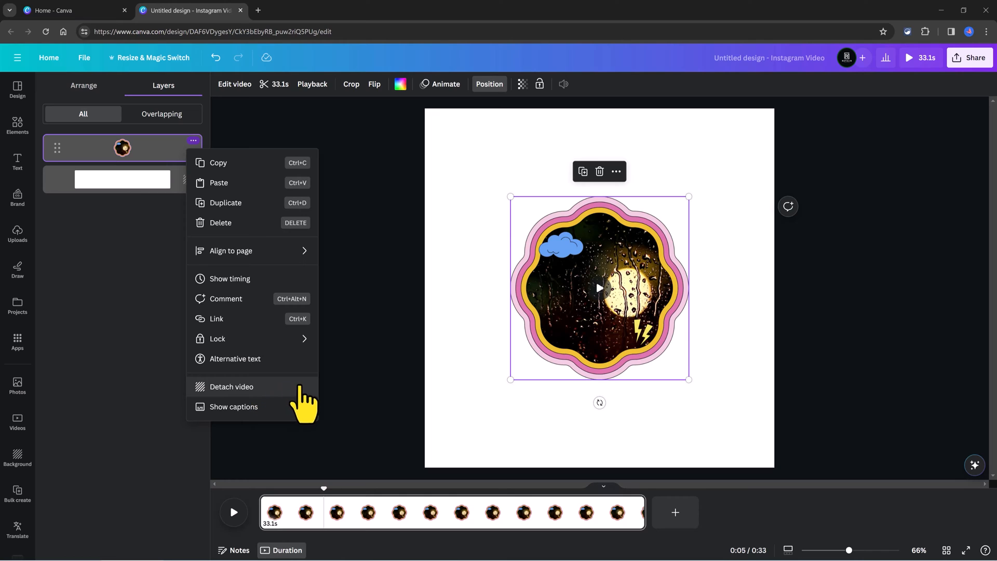
mouse_move(432, 204)
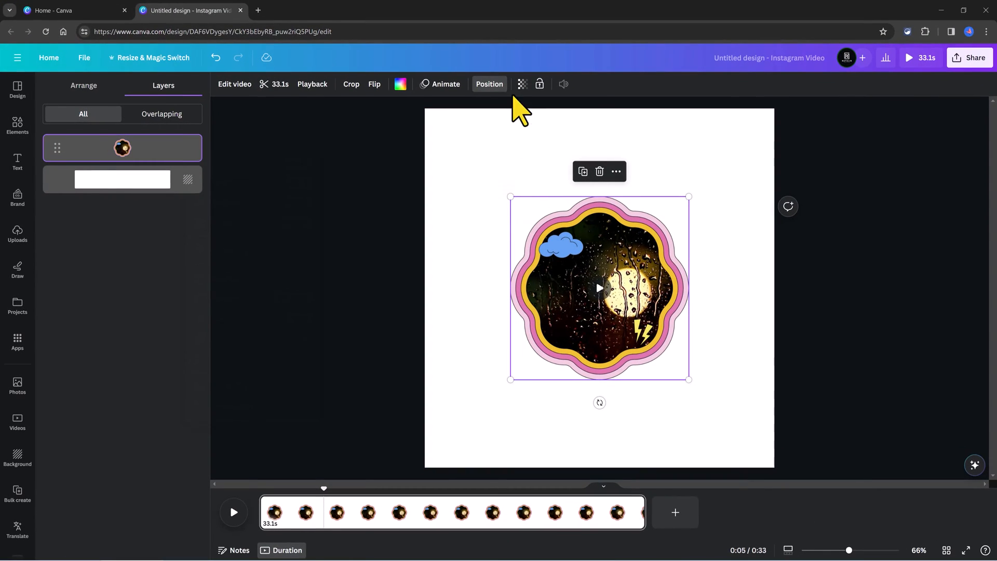
left_click(522, 83)
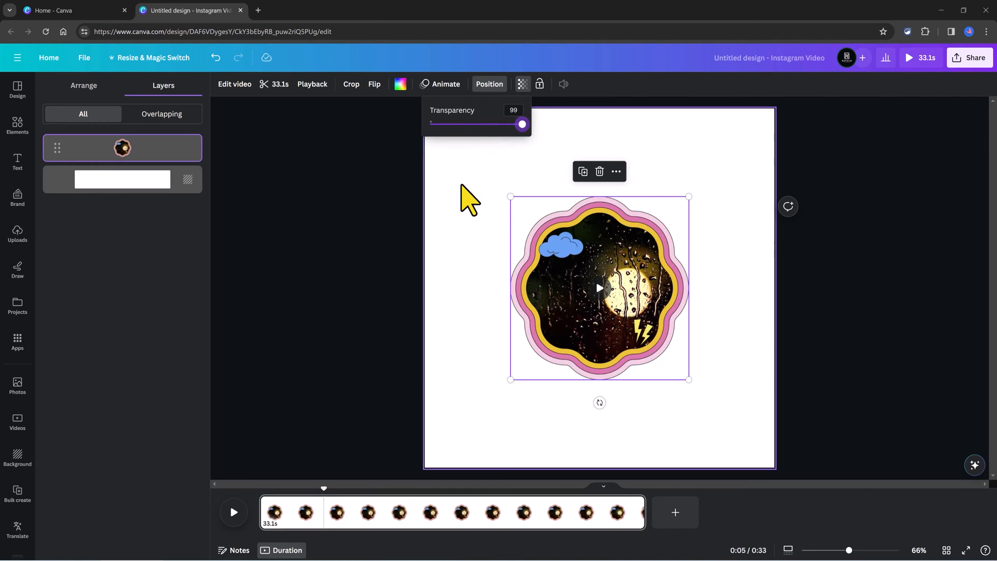
left_click(122, 179)
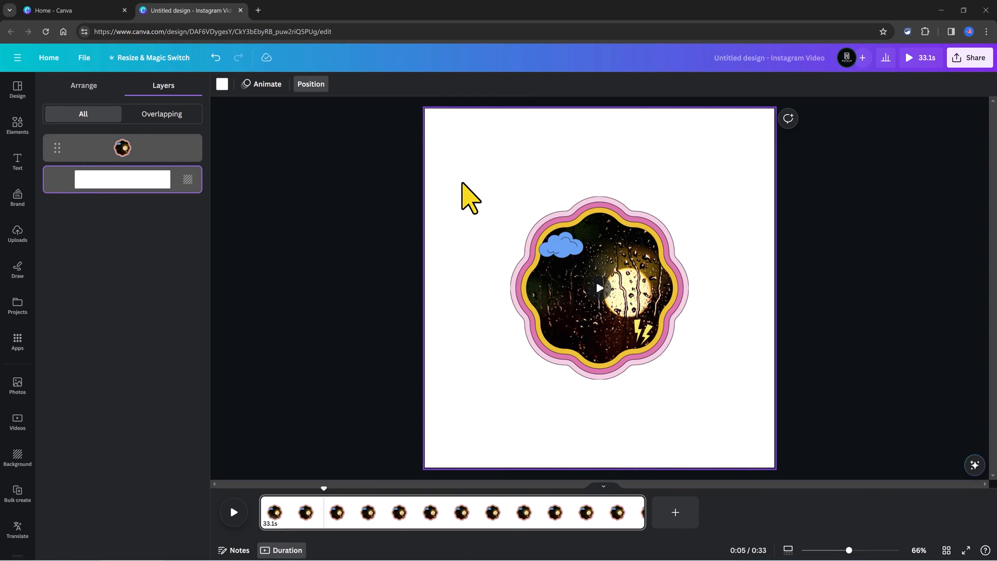
left_click(598, 287)
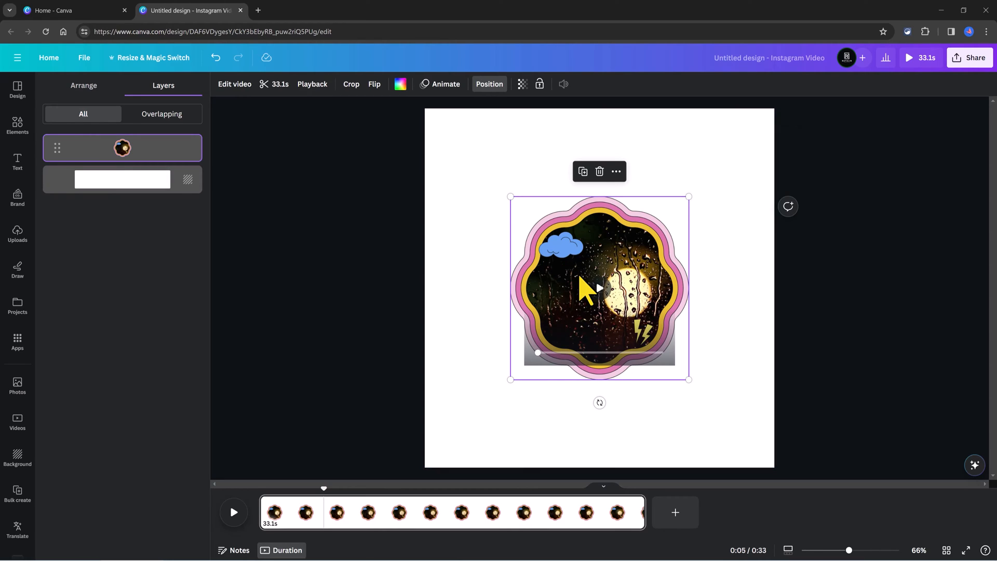
Step: Open the rain clip's trim settings and drag its start handle to trim the beginning
left_click(311, 84)
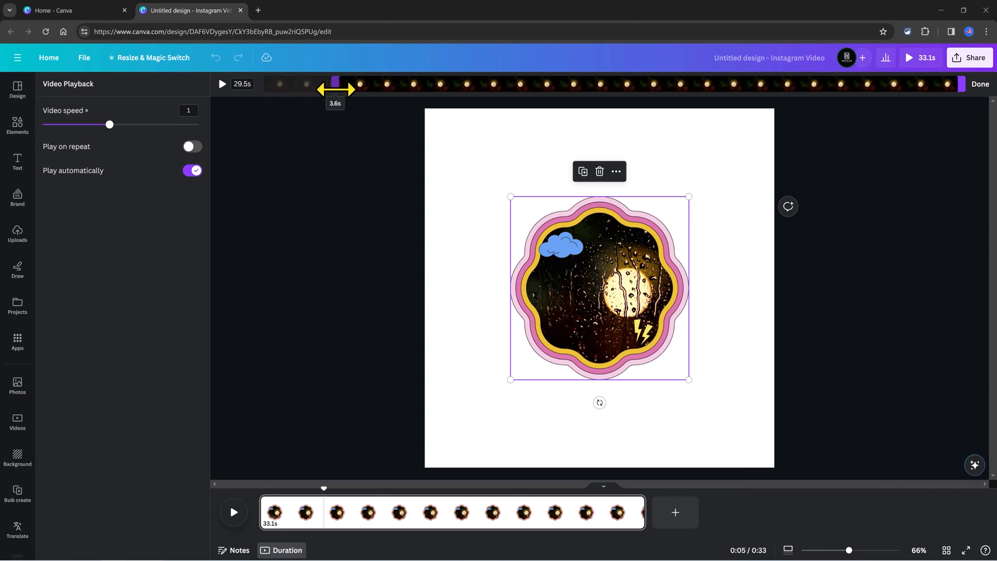
left_click_drag(334, 84, 395, 85)
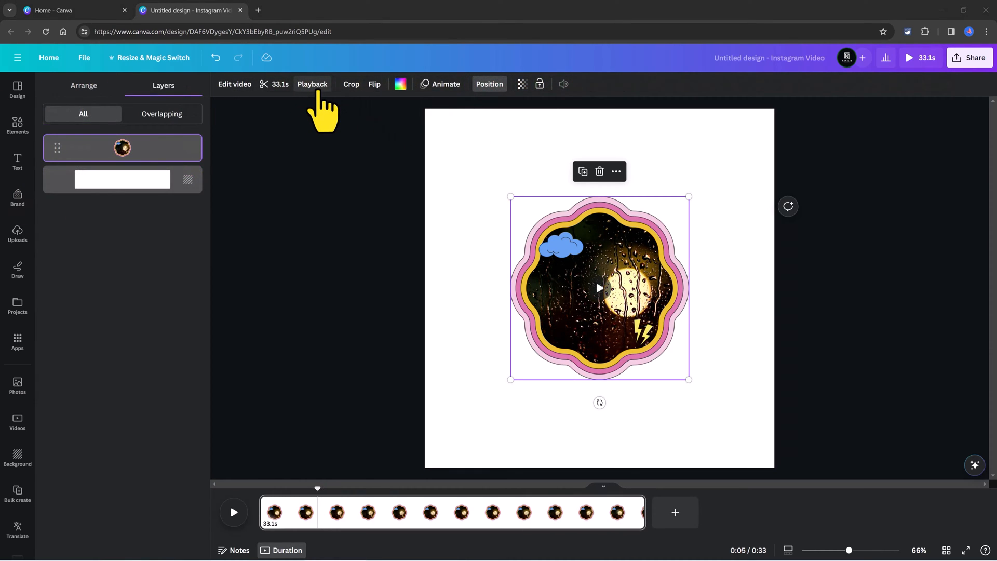
Step: Set the framed rain video to play automatically and loop on repeat
left_click(312, 83)
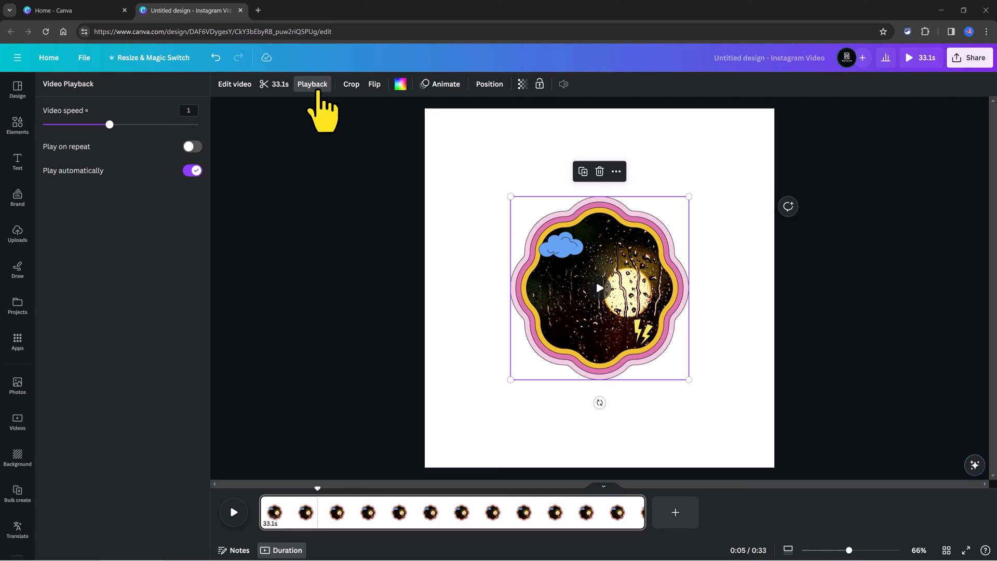
mouse_move(283, 114)
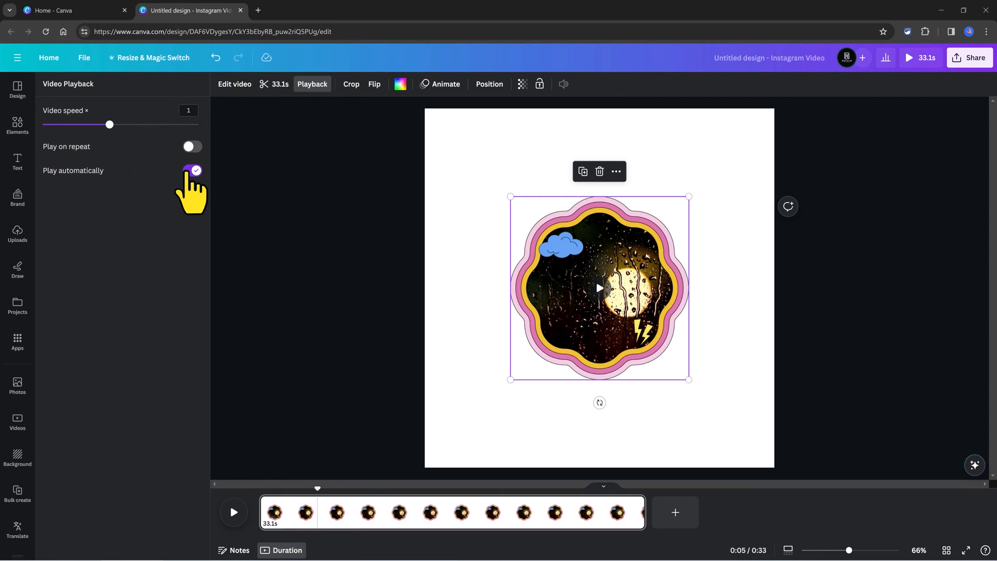
left_click(192, 169)
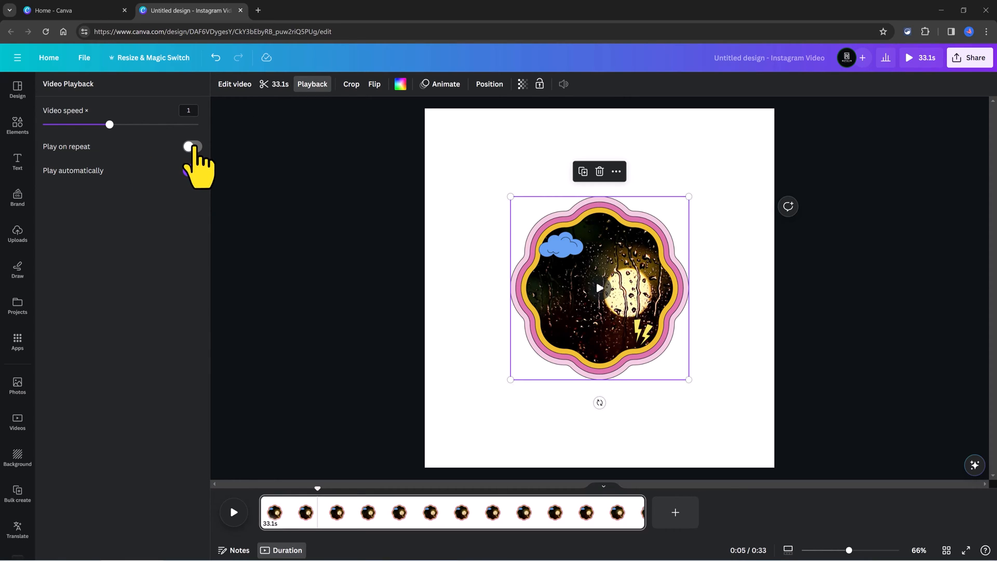
left_click(17, 455)
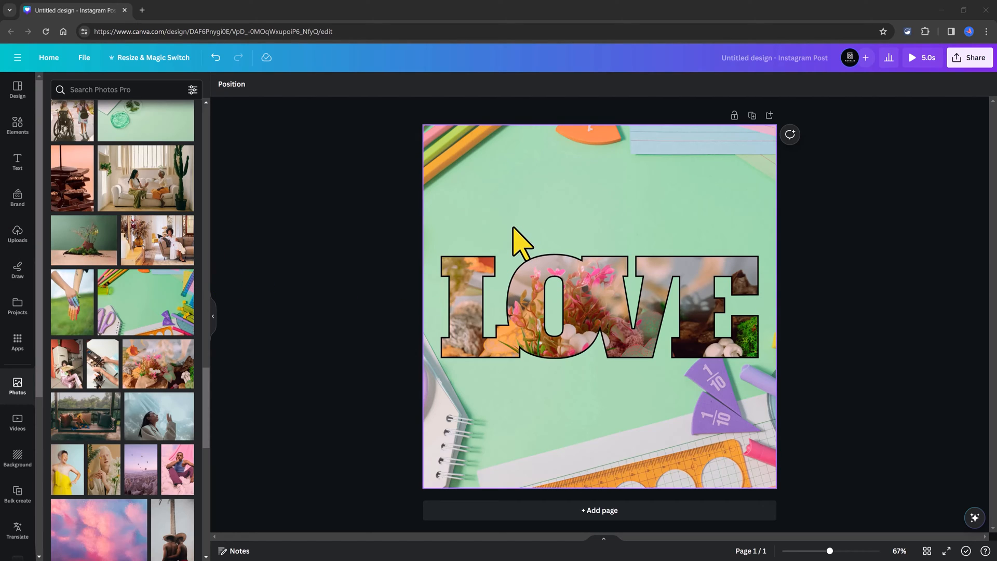
Step: Select the green desk background photo behind the LOVE text frame on the post
left_click(597, 306)
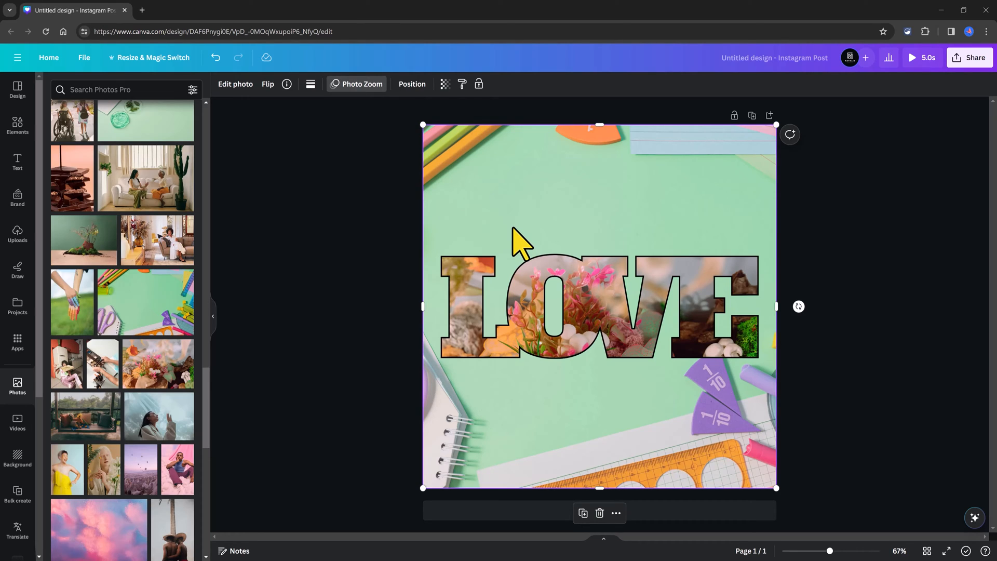
mouse_move(470, 253)
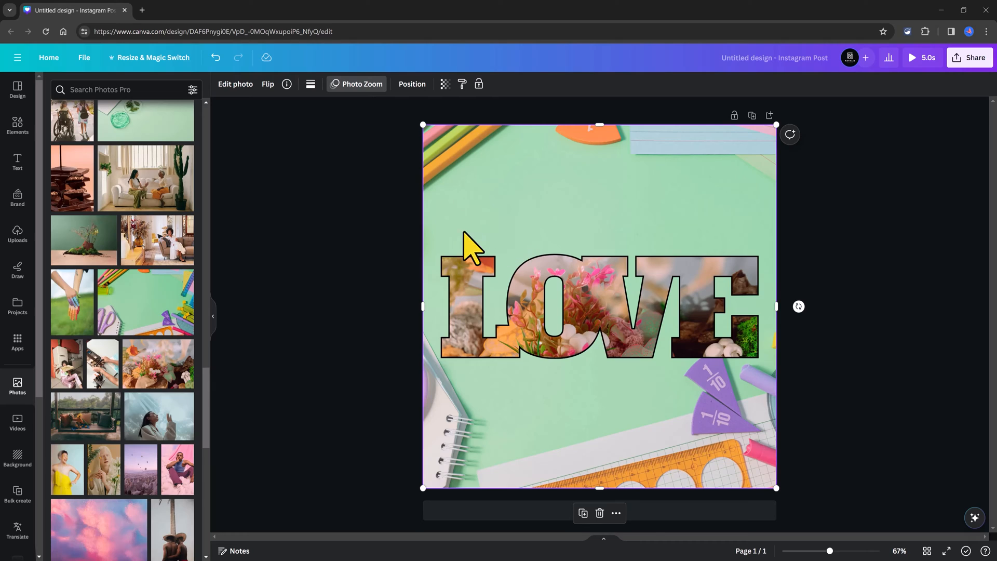
mouse_move(543, 258)
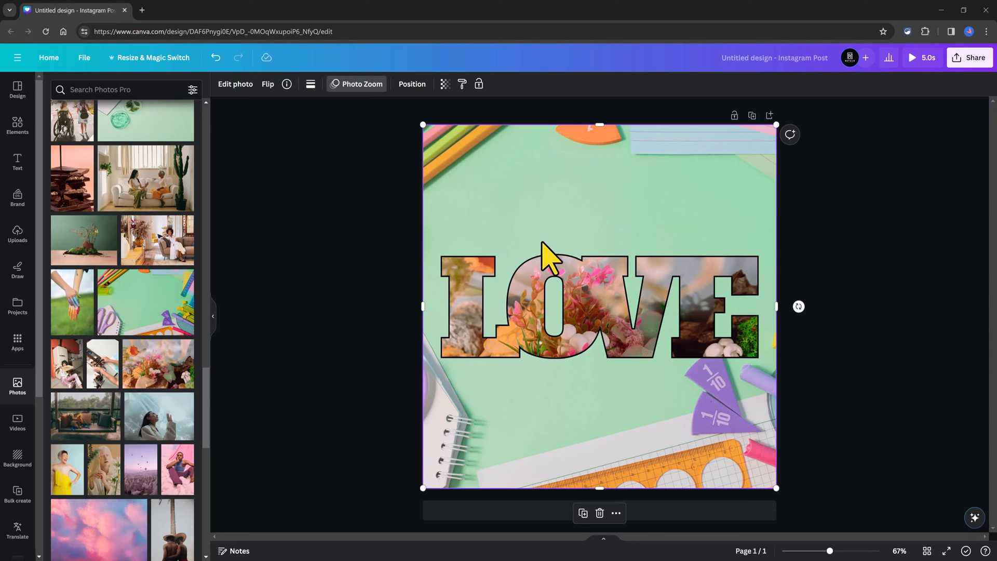
mouse_move(574, 312)
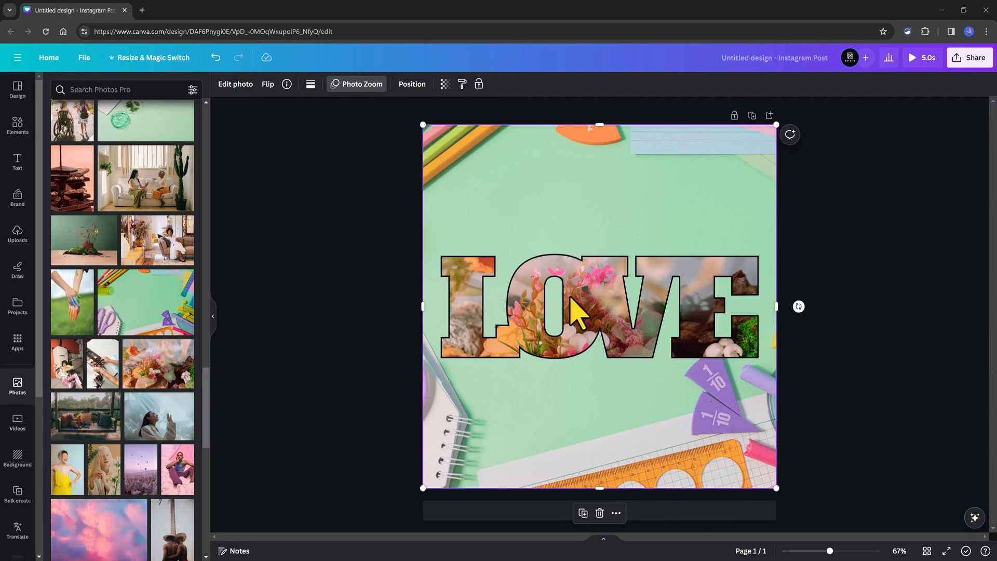
left_click(598, 510)
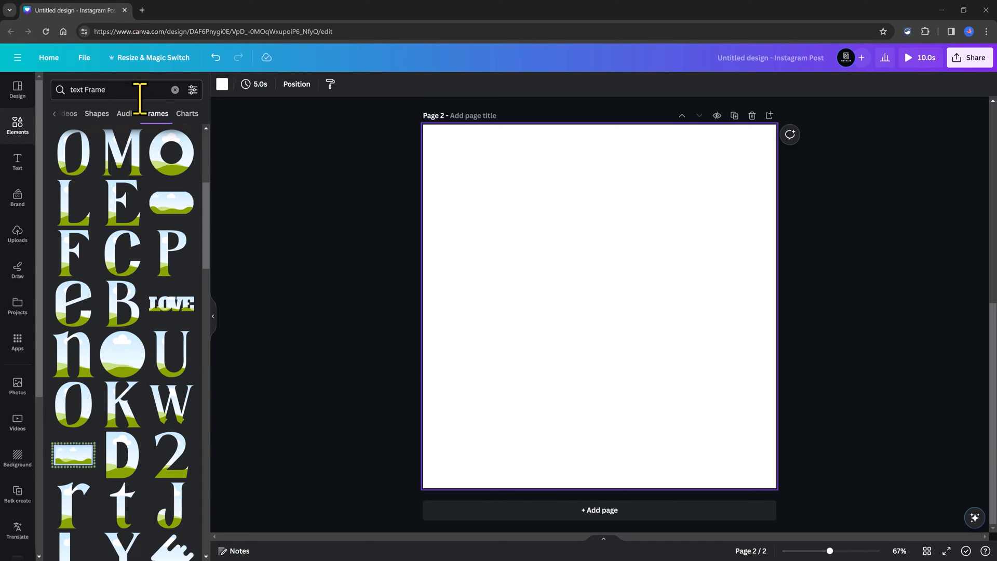
Step: Scroll the Frames results to the LOVE text frame
scroll("down", 3)
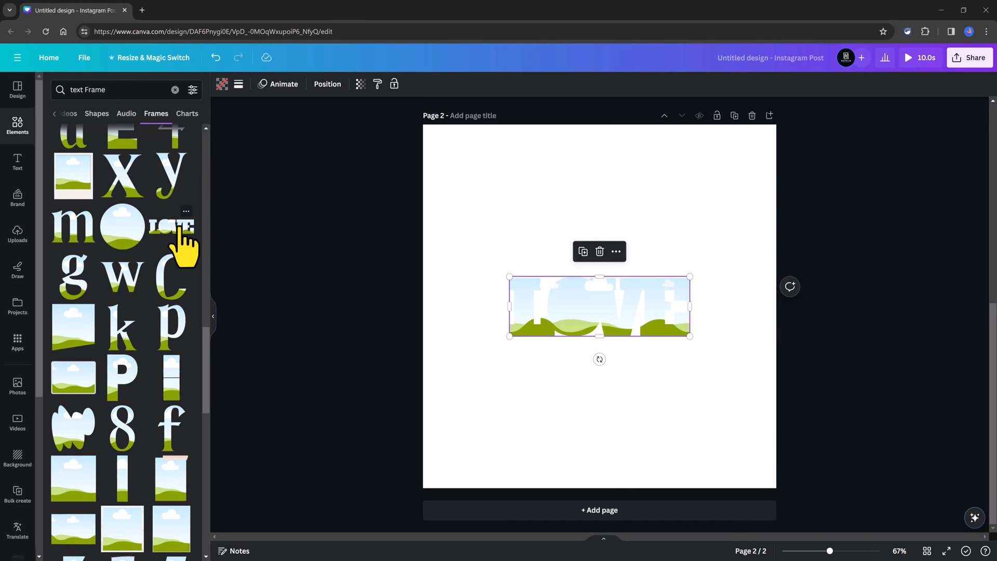
mouse_move(550, 309)
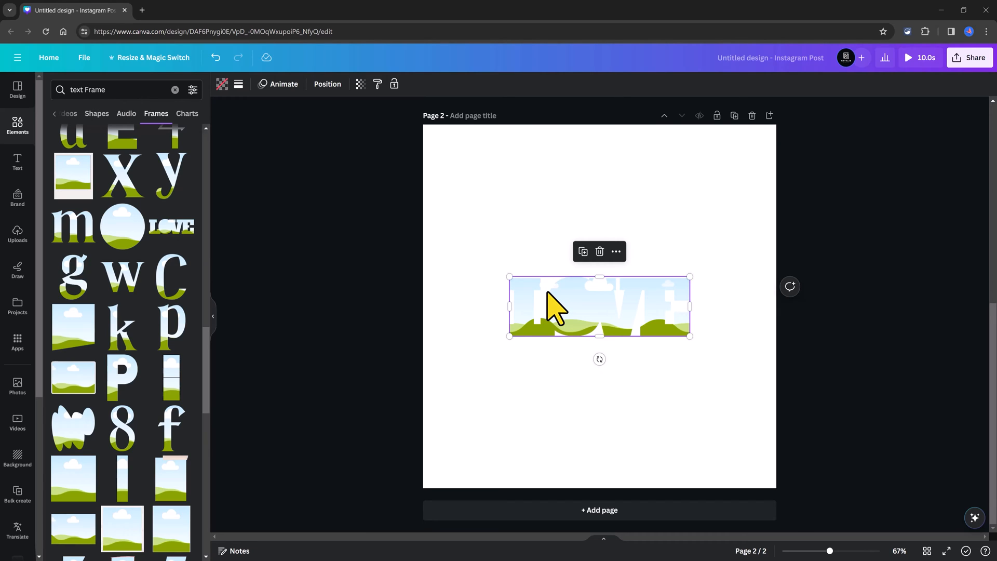
mouse_move(327, 84)
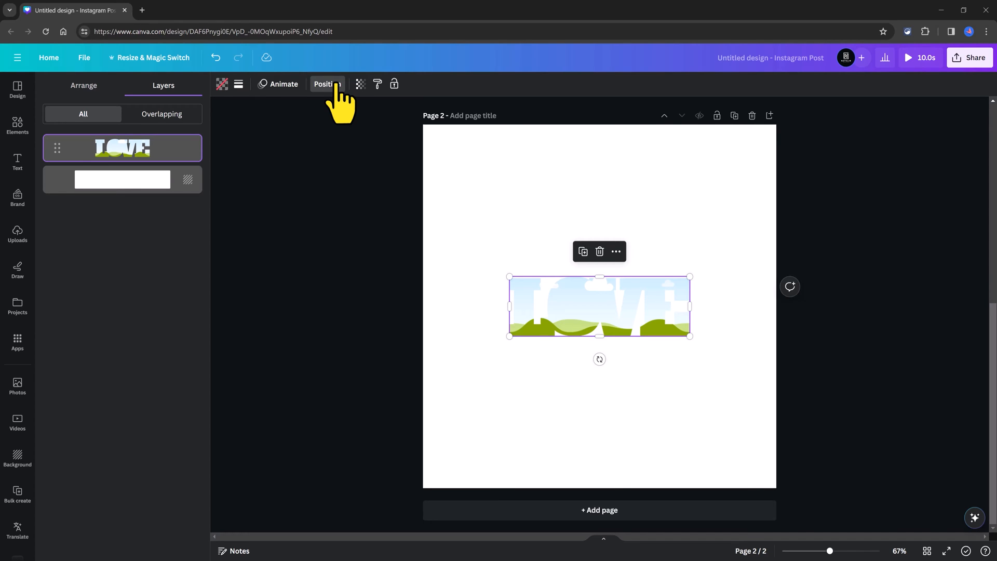
Step: Review the LOVE frame's Arrange and Layers options under Position
left_click(327, 84)
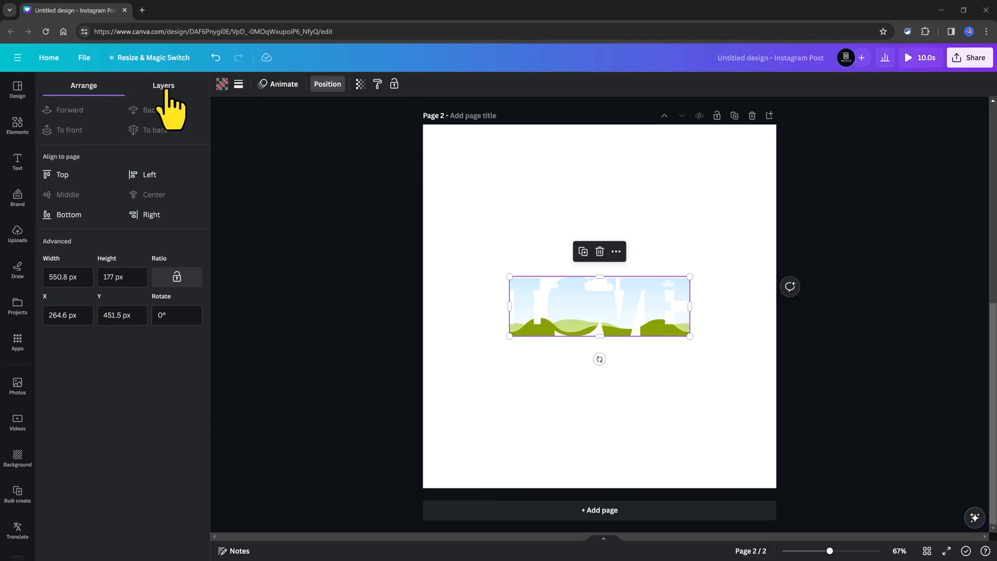
left_click(163, 85)
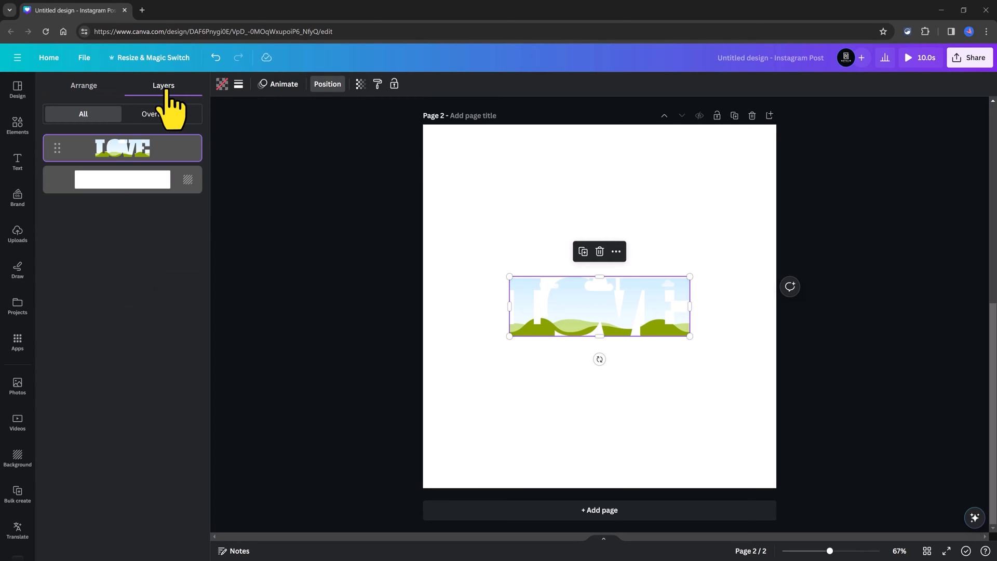
mouse_move(169, 118)
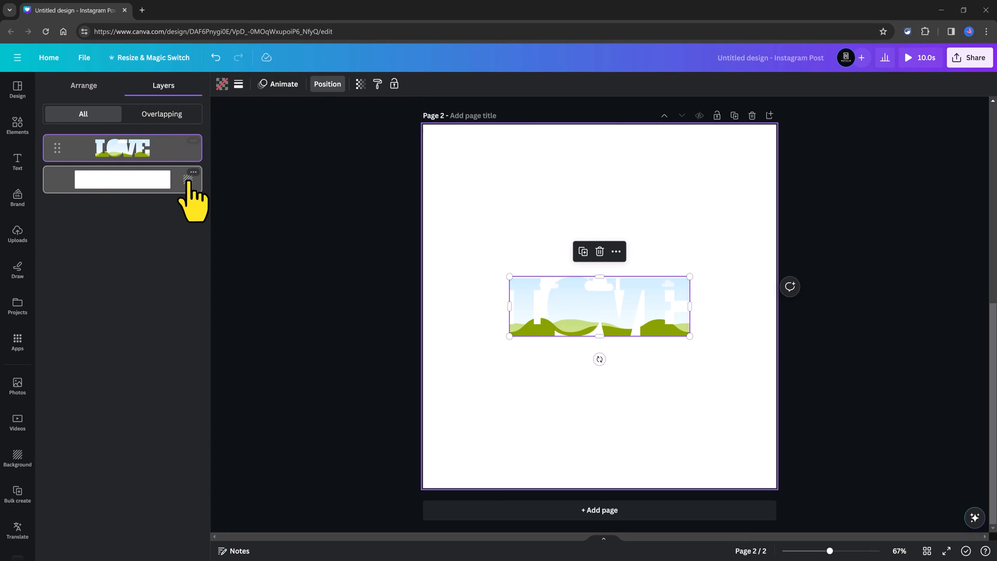
mouse_move(171, 188)
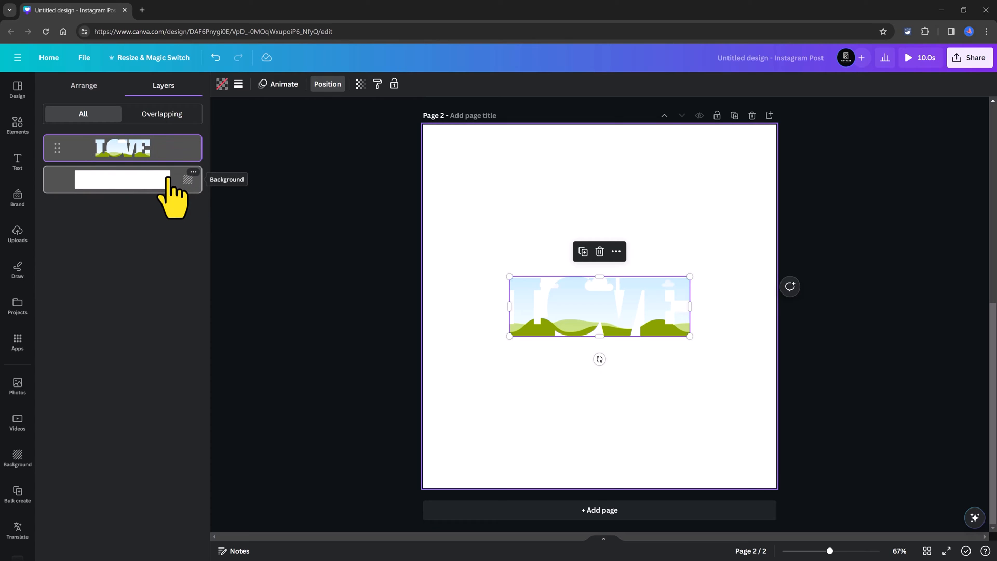
mouse_move(197, 203)
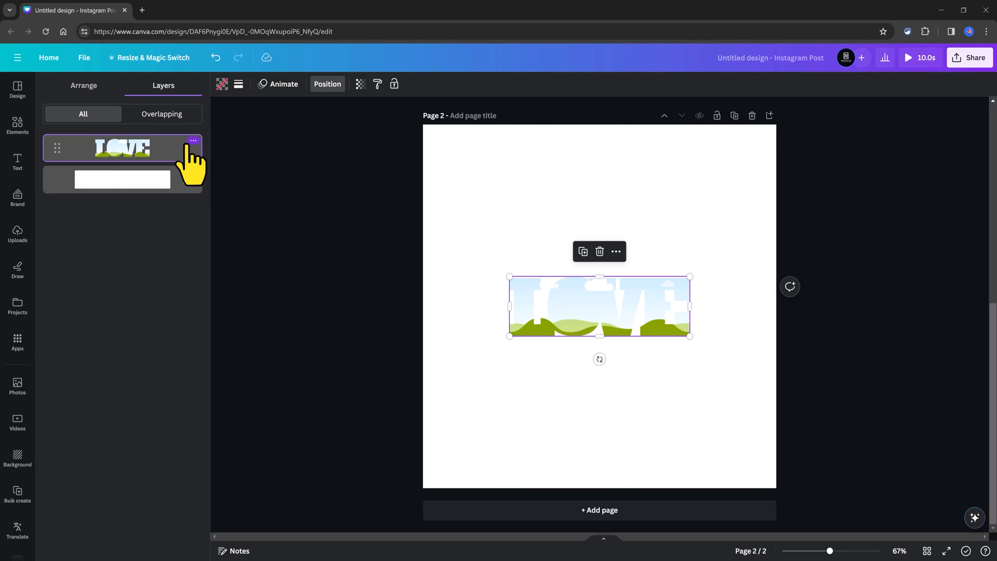
mouse_move(365, 247)
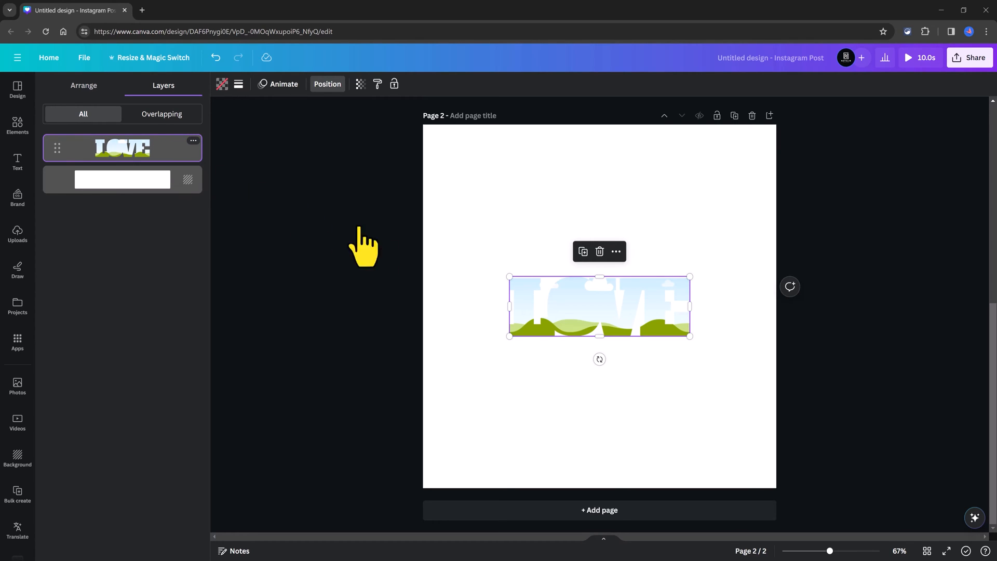
mouse_move(51, 410)
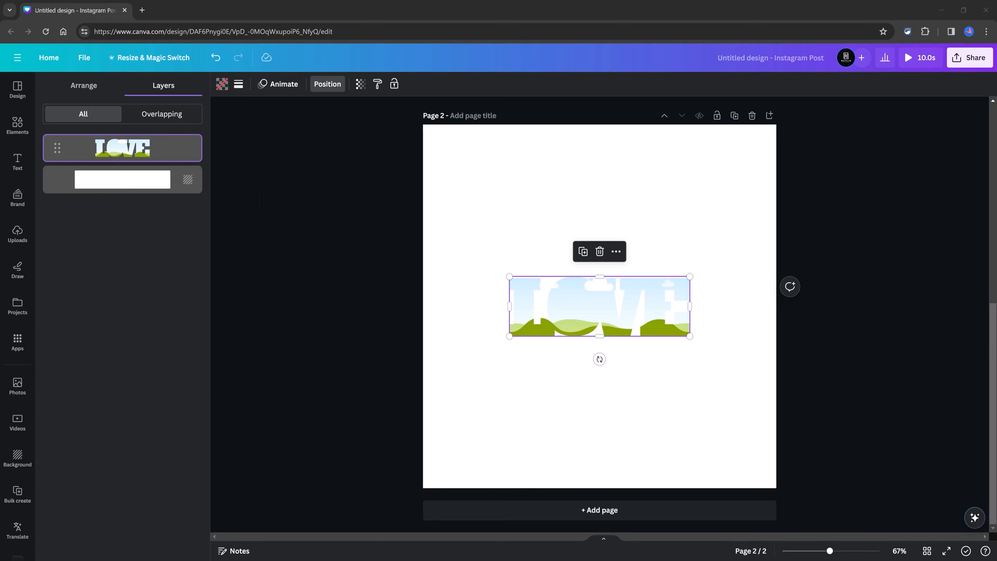
mouse_move(98, 184)
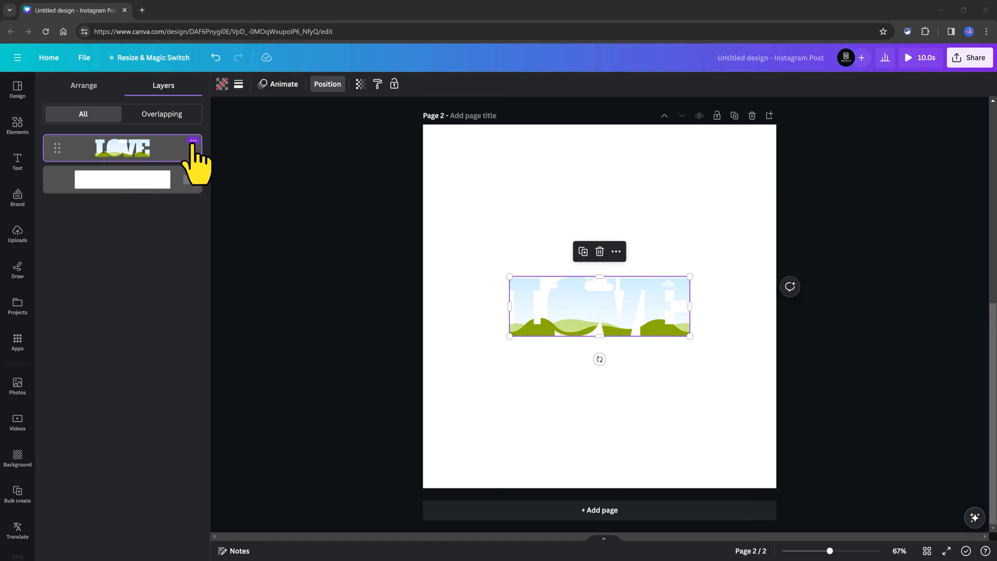
left_click(193, 142)
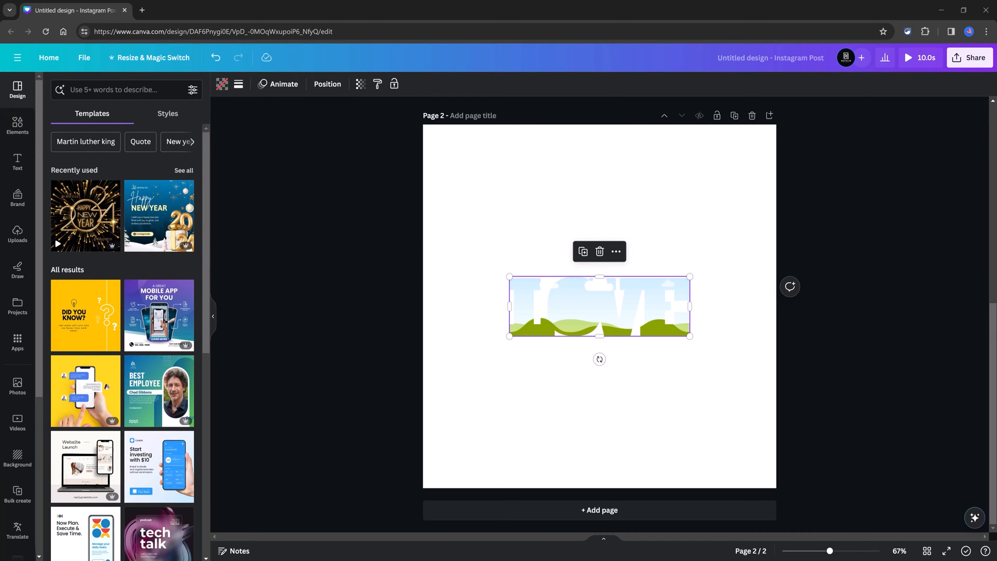
mouse_move(14, 382)
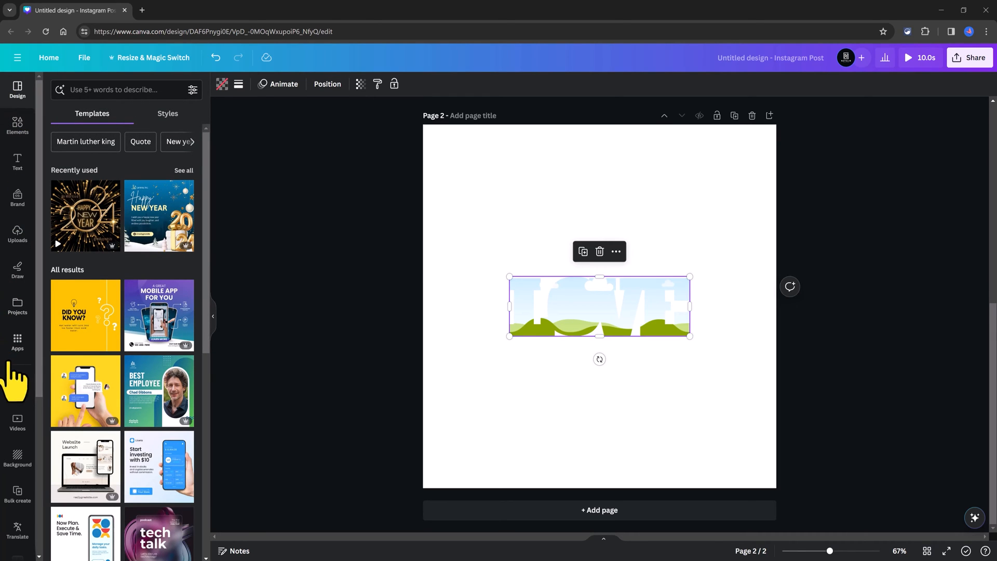
Step: Fill the LOVE frame with the flowers photo from Recently used Photos
left_click(17, 385)
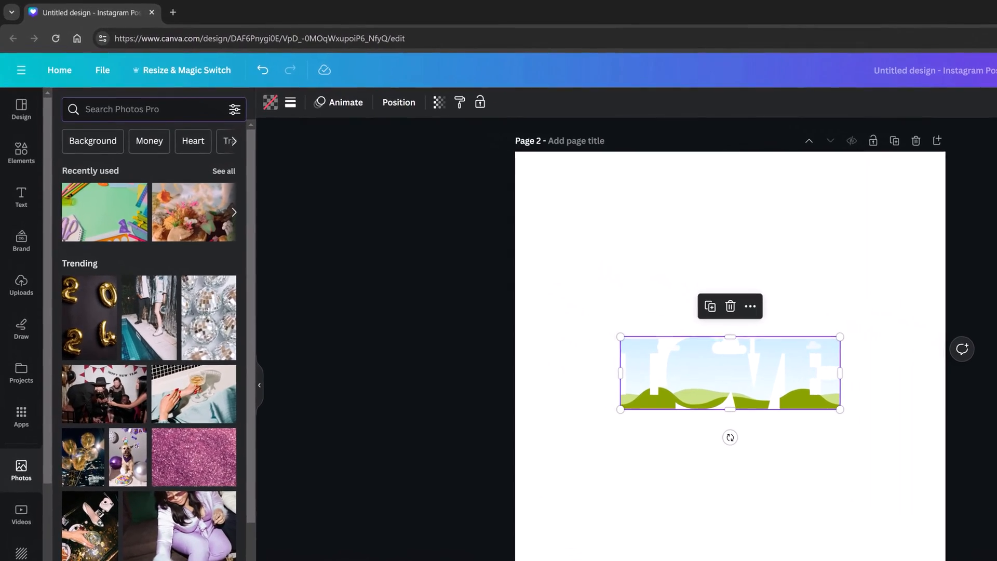
left_click(153, 108)
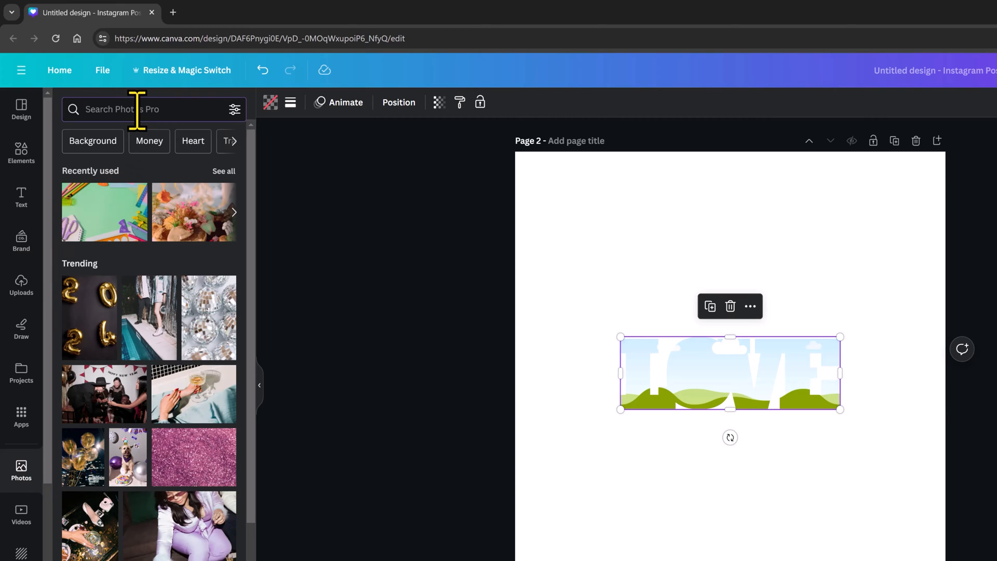
mouse_move(20, 286)
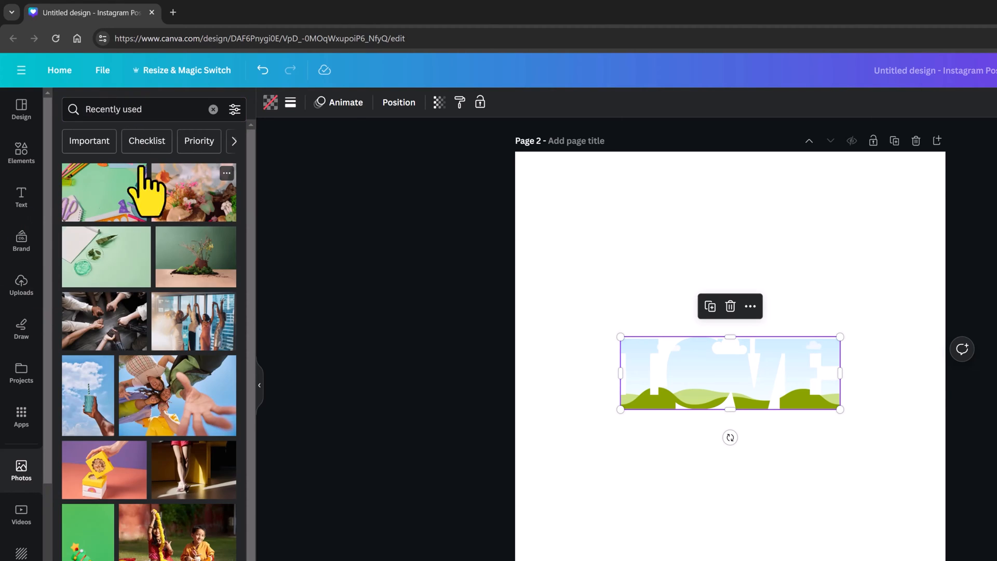
mouse_move(205, 210)
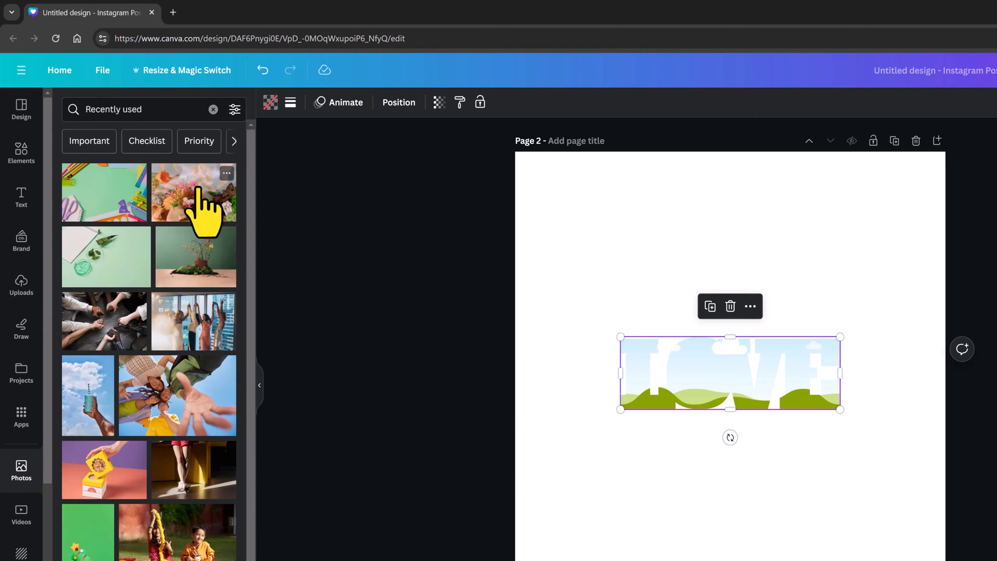
left_click(193, 192)
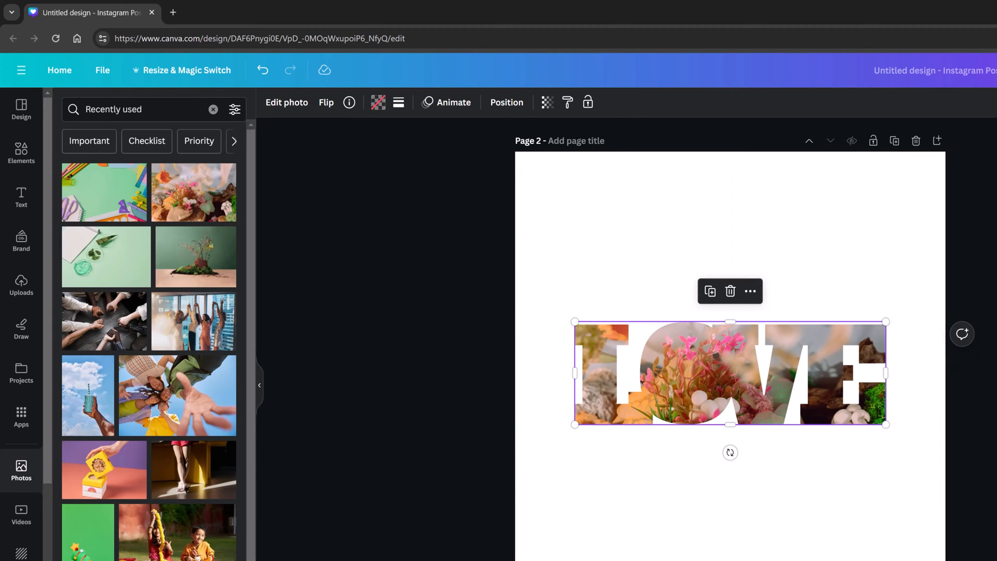
Step: Enlarge and reposition the flowers photo inside the LOVE letters so blooms and mushrooms fill them
left_click(286, 102)
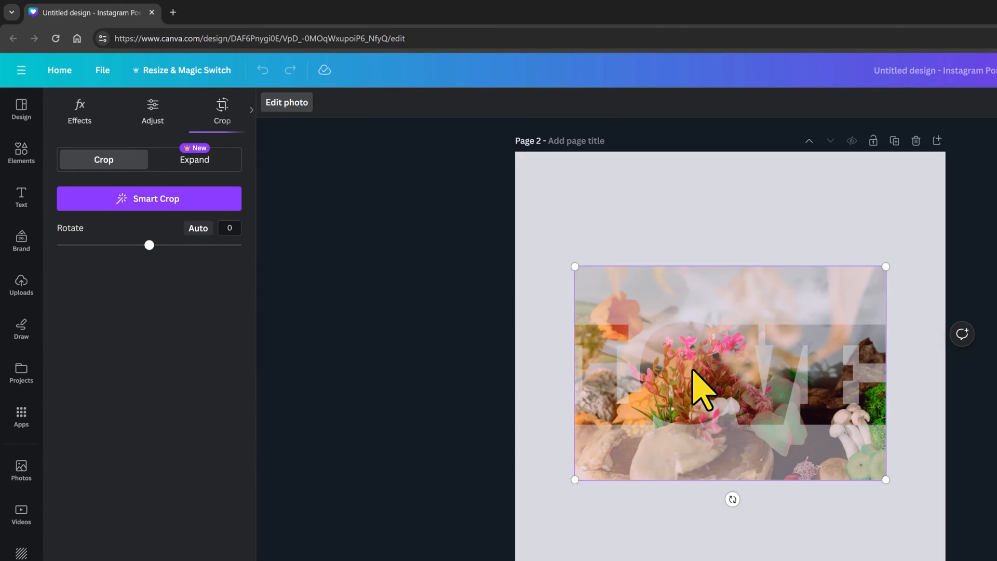
mouse_move(840, 353)
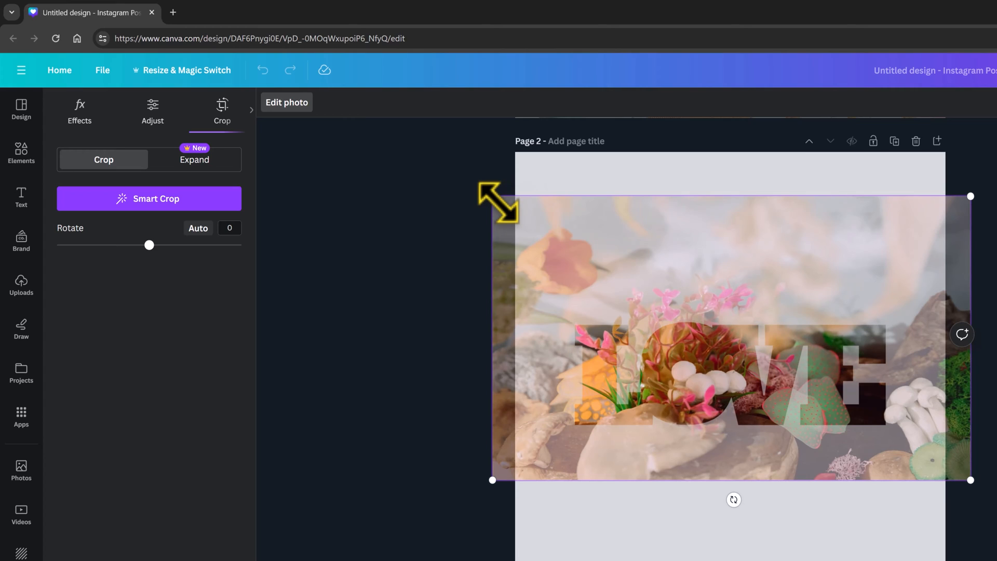
mouse_move(499, 204)
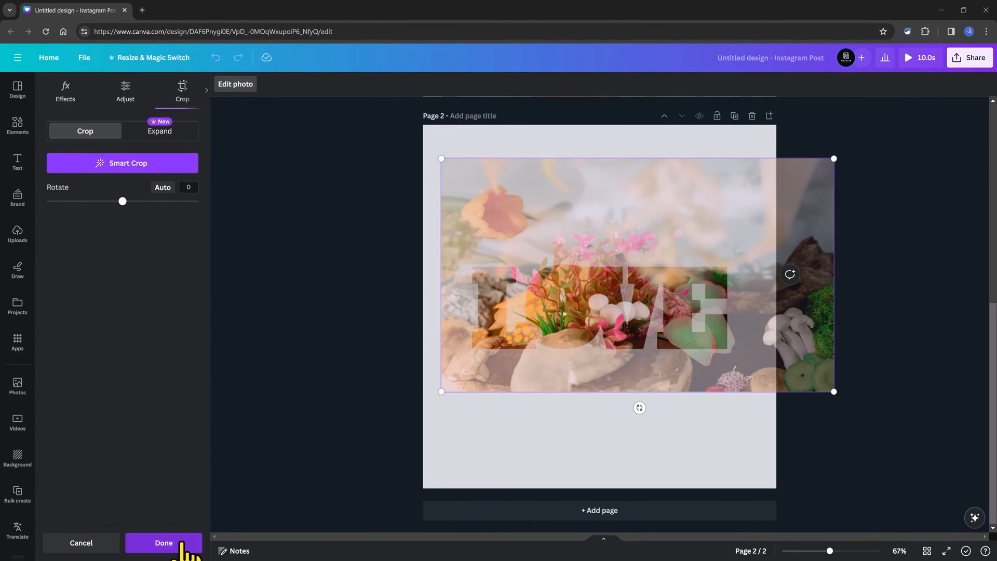
left_click(163, 542)
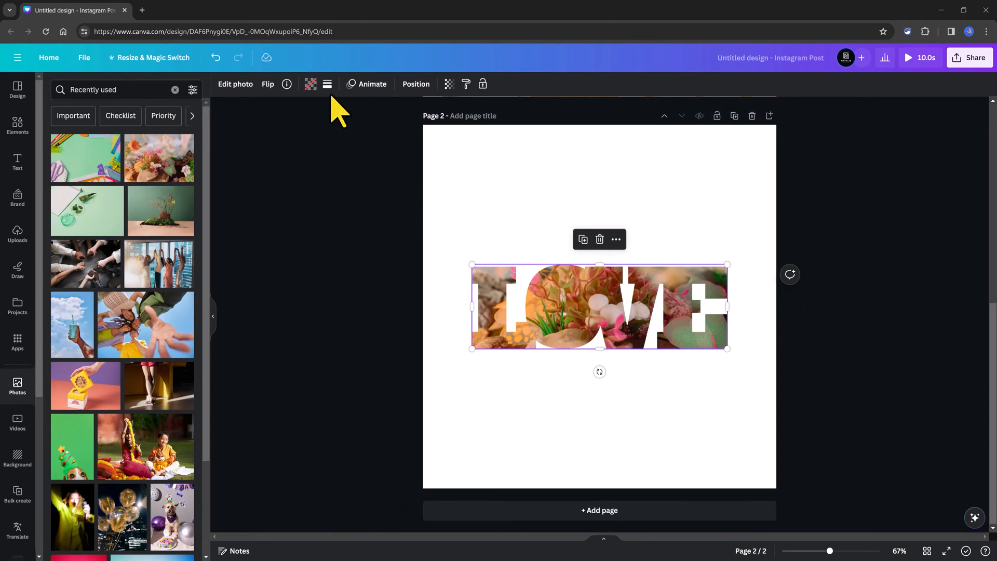
Step: Give the LOVE frame a solid outline border with weight 4
left_click(327, 84)
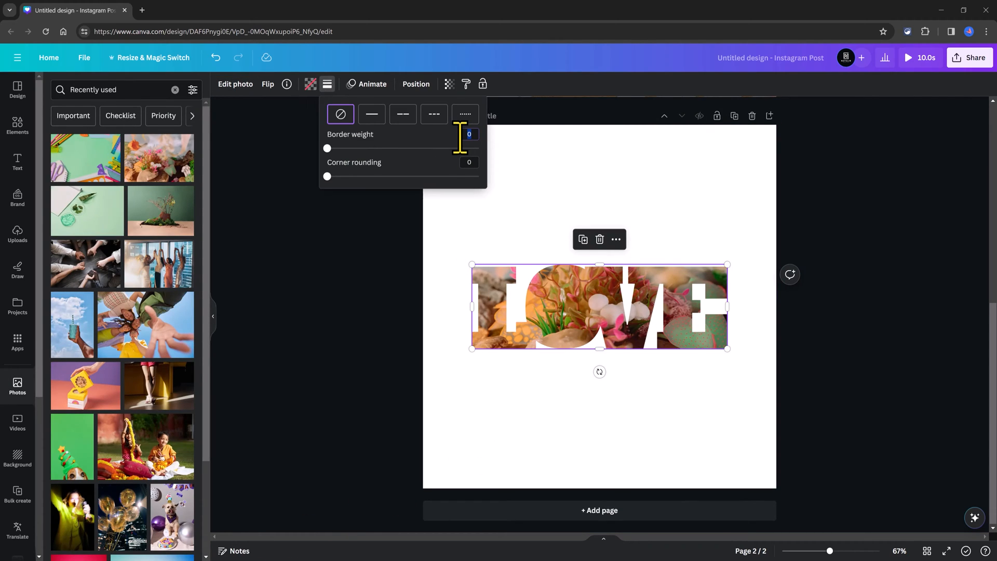
left_click(372, 113)
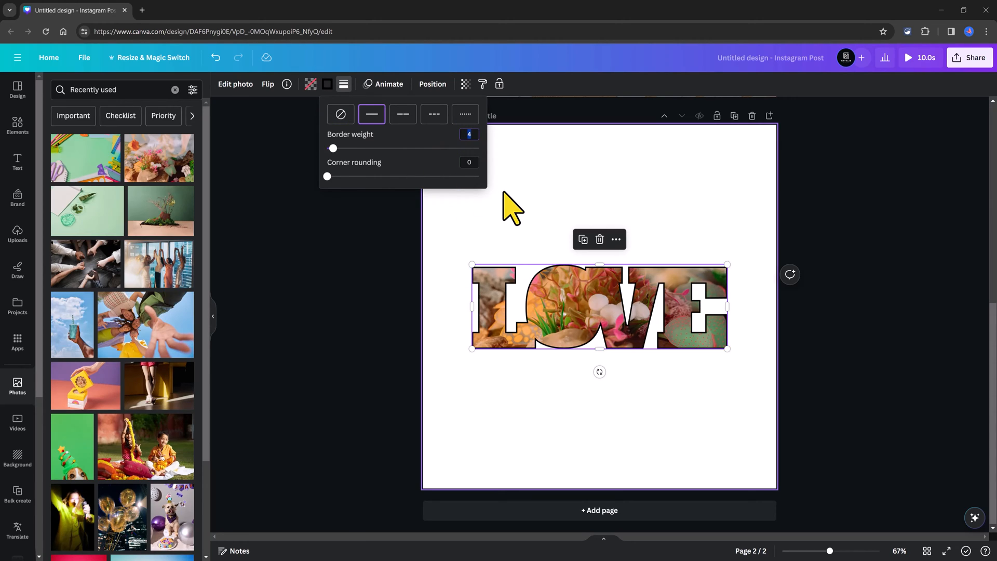
mouse_move(480, 190)
type("4")
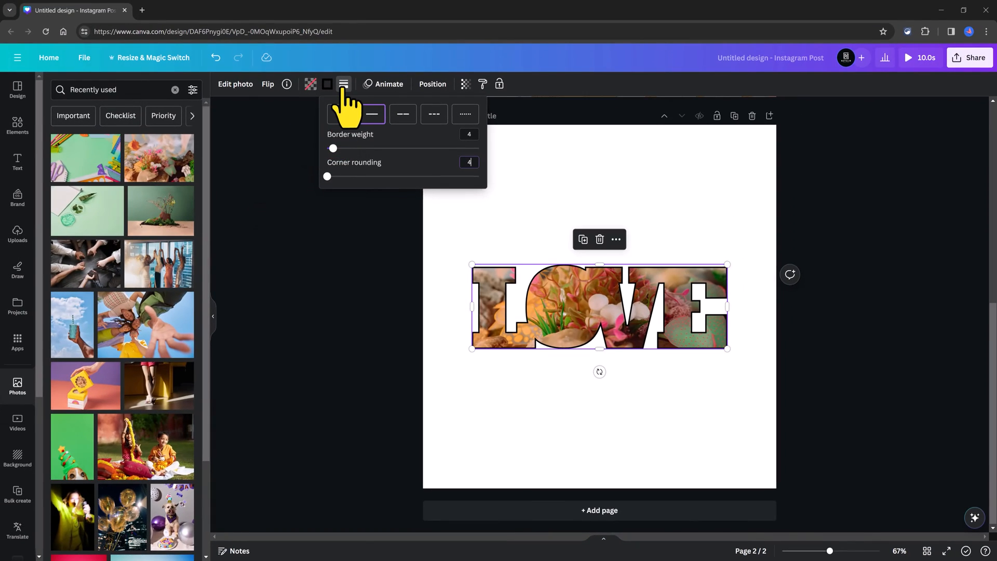
left_click(327, 84)
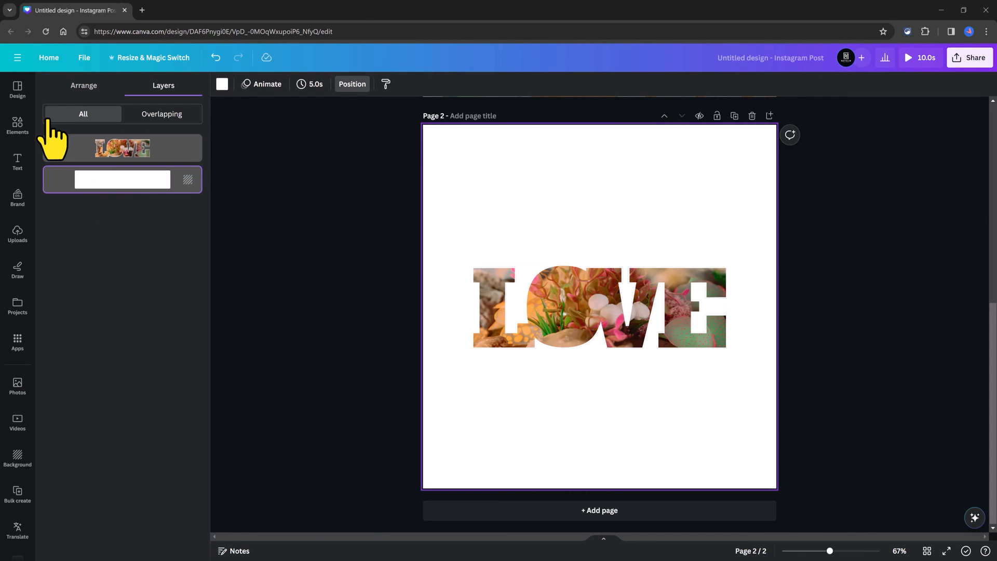
Step: Set the green stationery-desk stock photo as the page background behind the LOVE frame
left_click(17, 385)
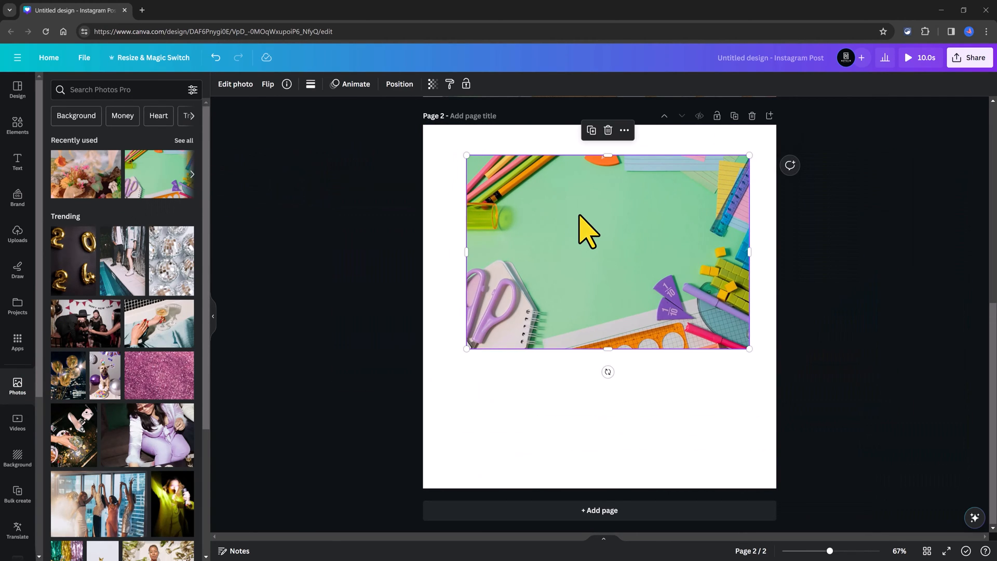
right_click(585, 229)
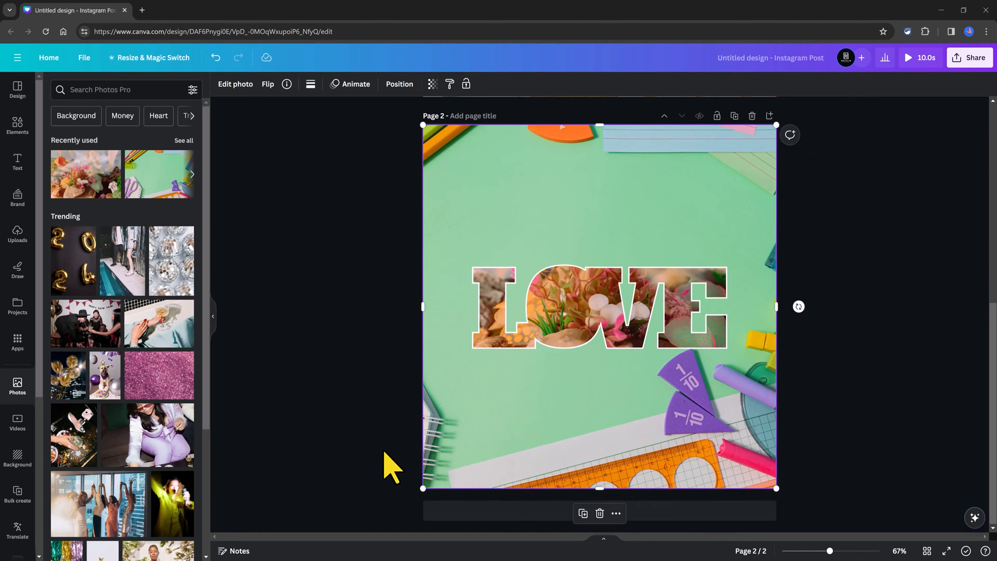
mouse_move(281, 425)
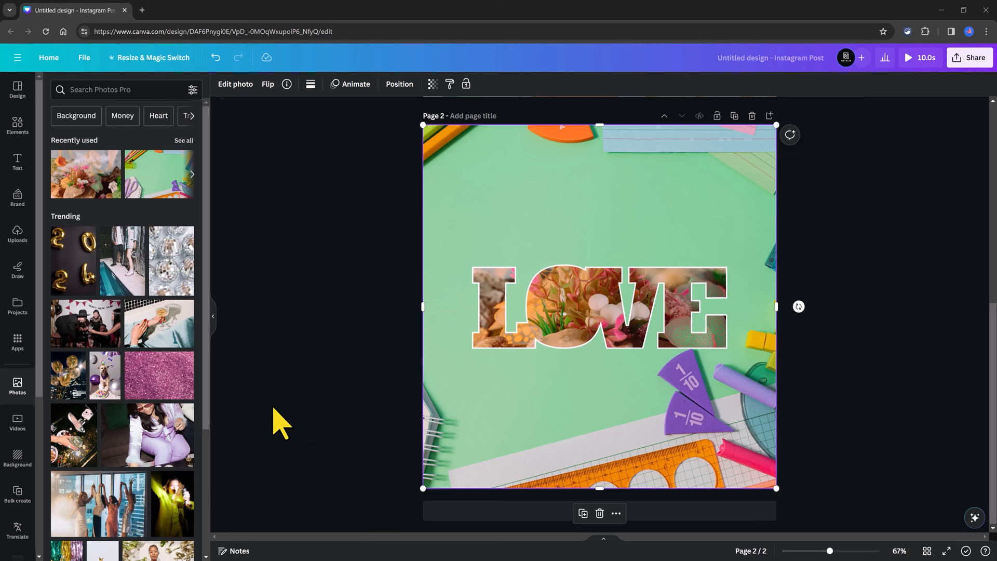
mouse_move(488, 259)
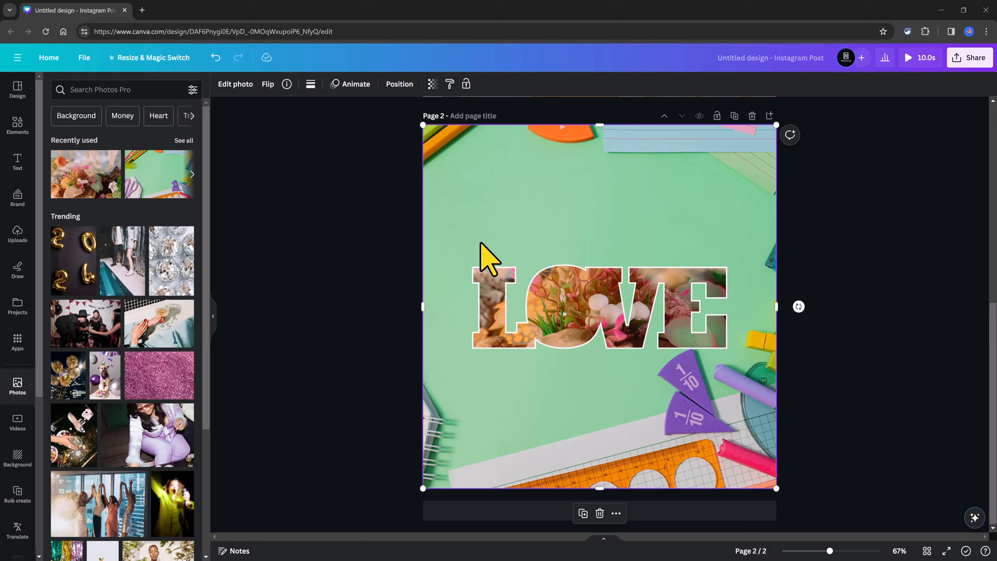
mouse_move(516, 287)
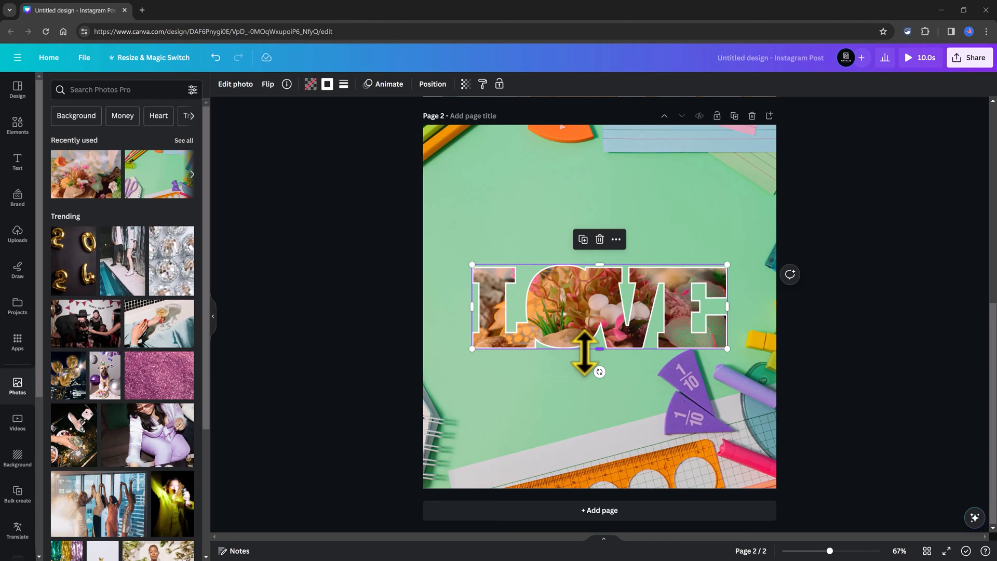
mouse_move(423, 358)
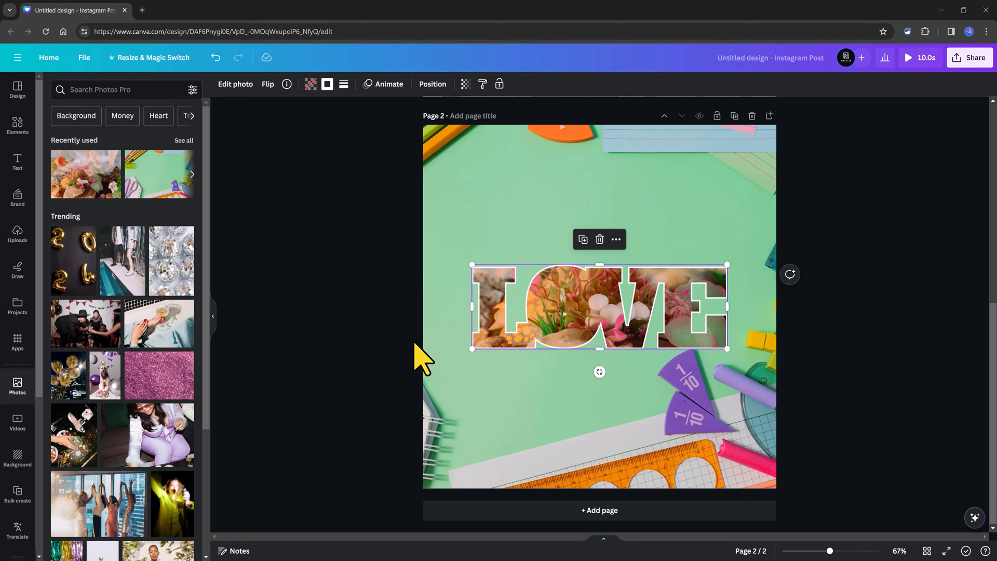
mouse_move(388, 84)
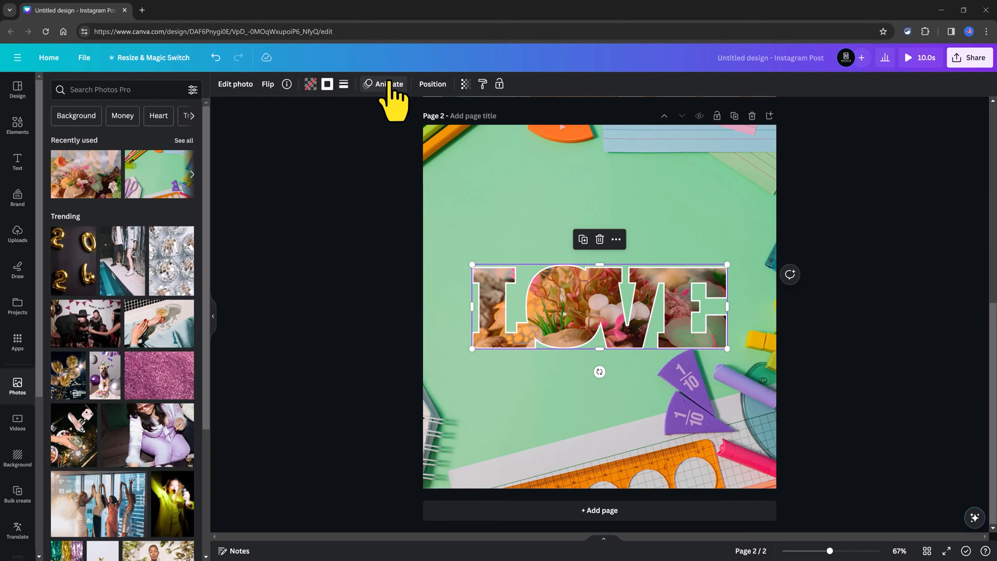
Step: Try the Photo Flow animation on the LOVE frame
left_click(387, 85)
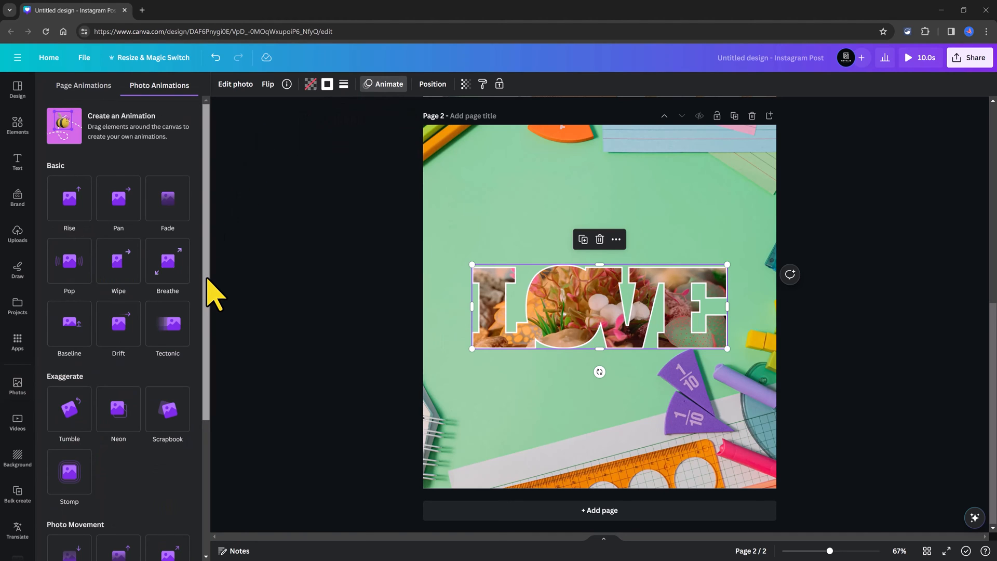
scroll("down", 3)
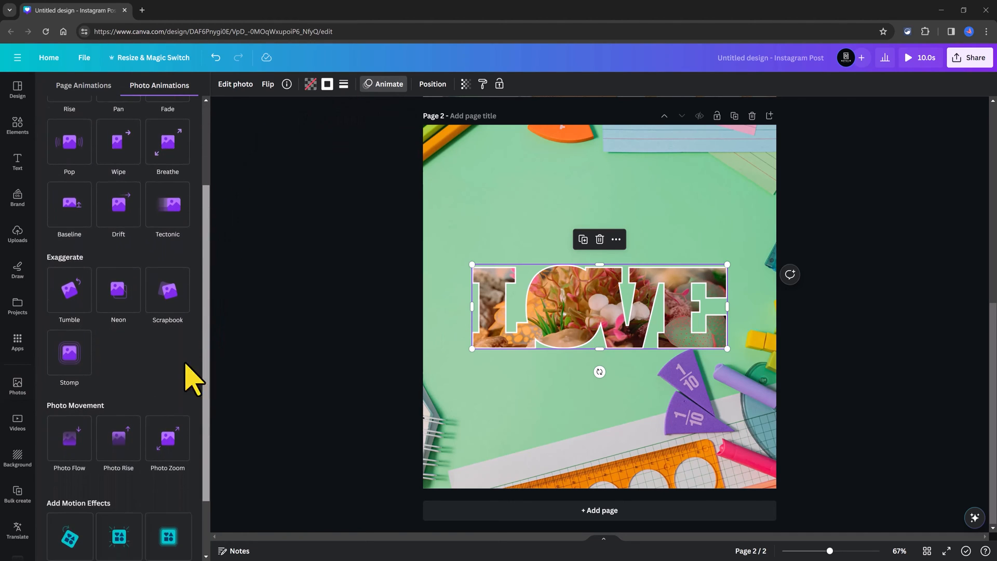
scroll("down", 3)
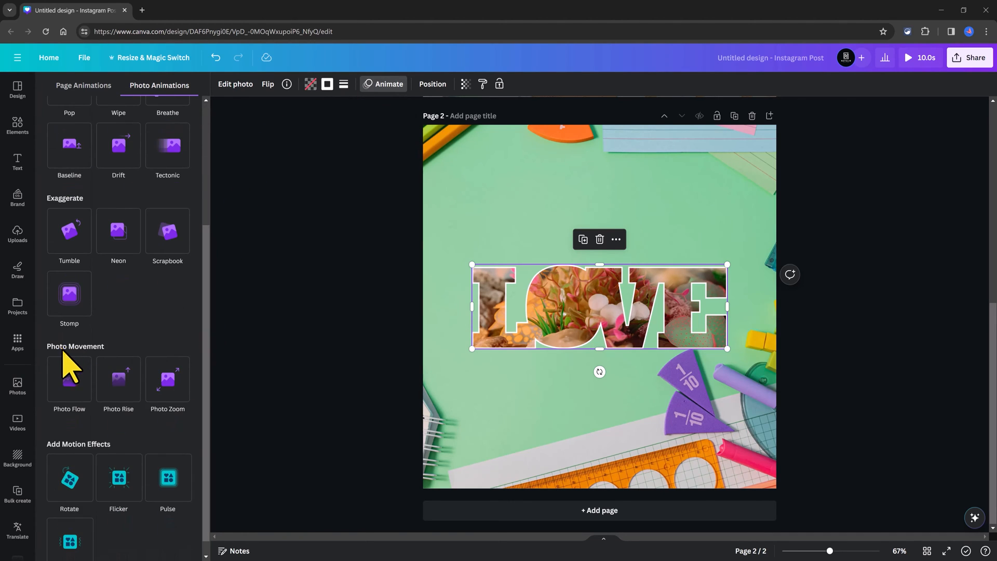
left_click(68, 379)
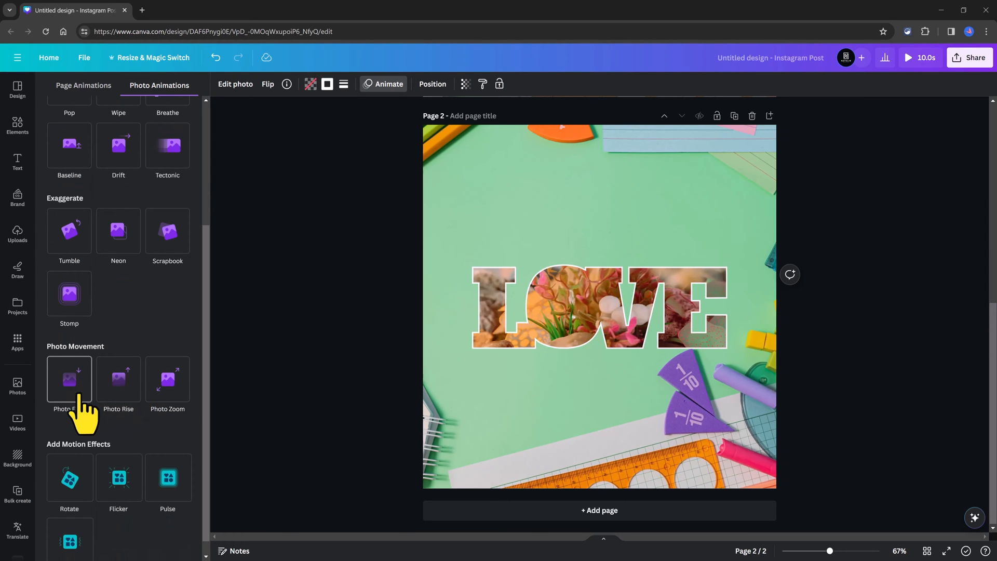
left_click(598, 305)
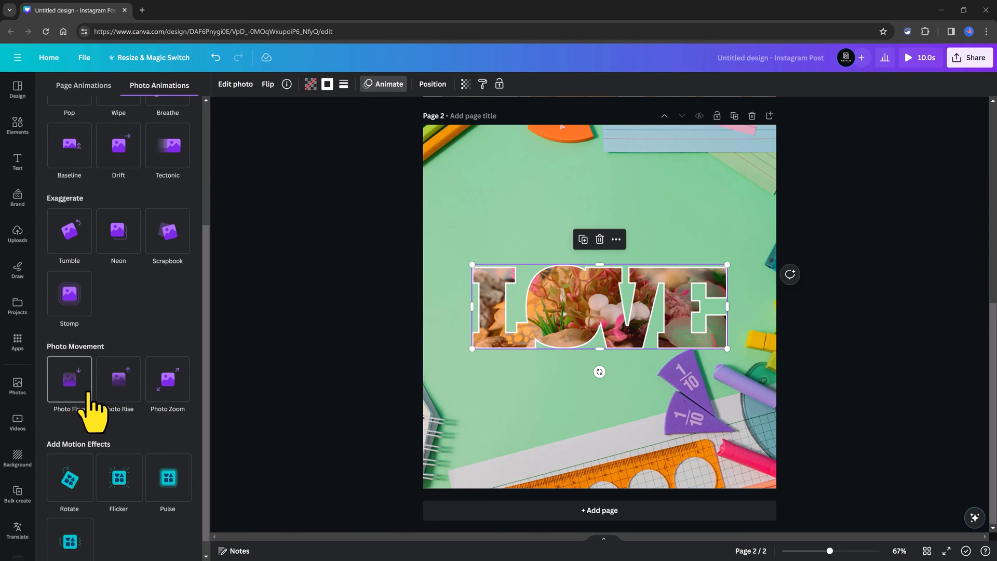
Step: Apply a Photo Zoom animation to the LOVE frame, playing on enter
left_click(167, 379)
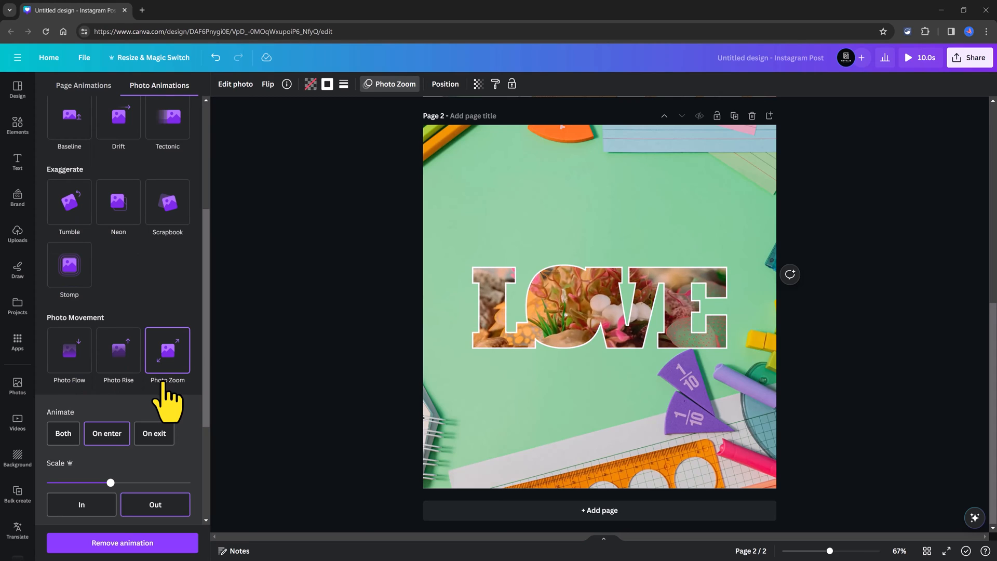
left_click(597, 307)
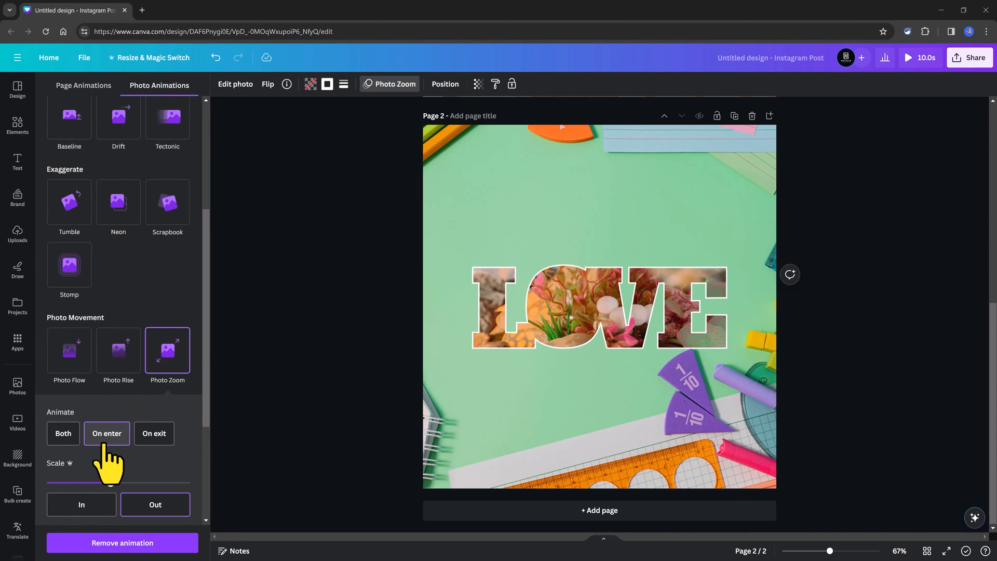
left_click(597, 306)
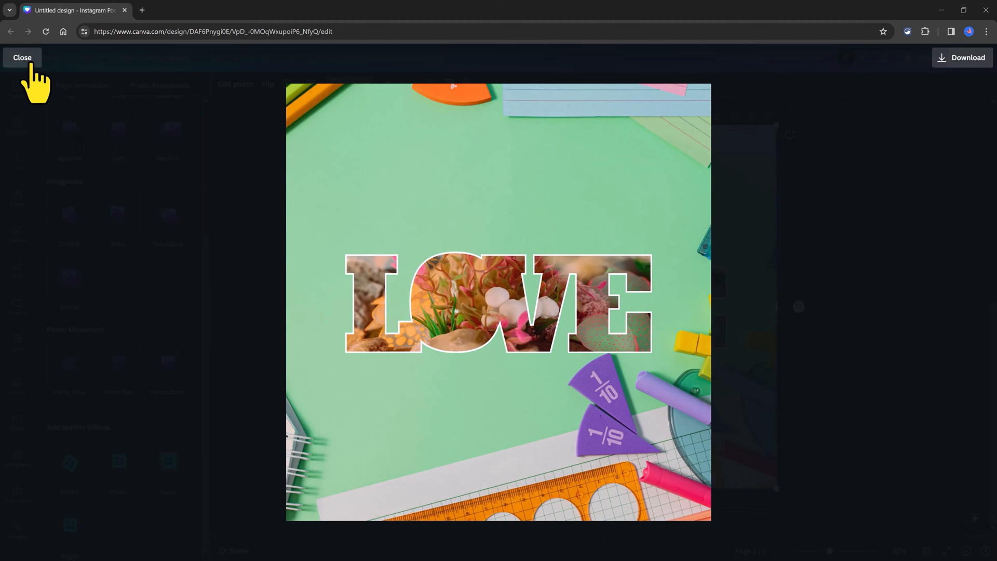
Step: Download all pages of the design as an MP4 video at 1,080 × 1,080 px
left_click(22, 57)
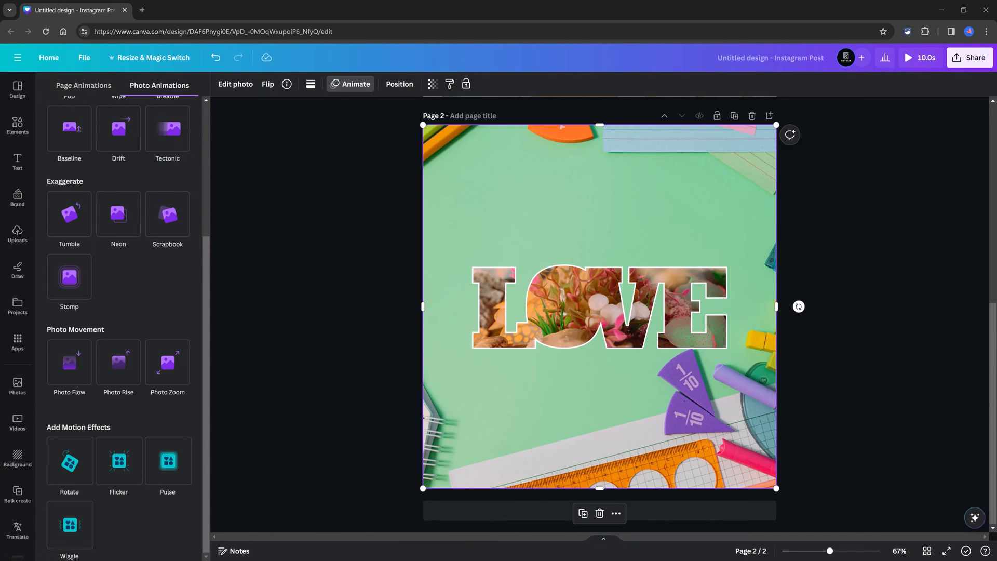
left_click(969, 57)
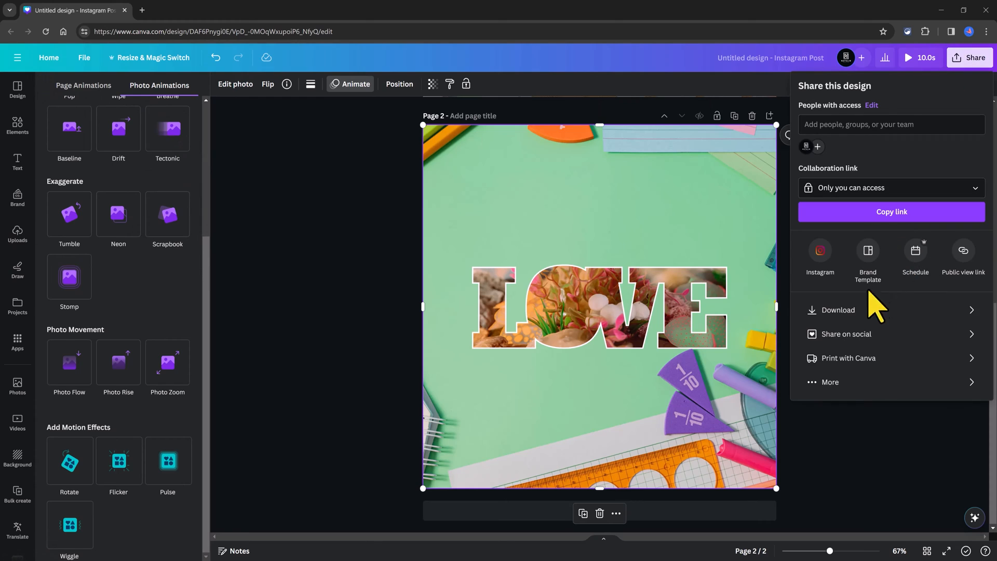
left_click(838, 309)
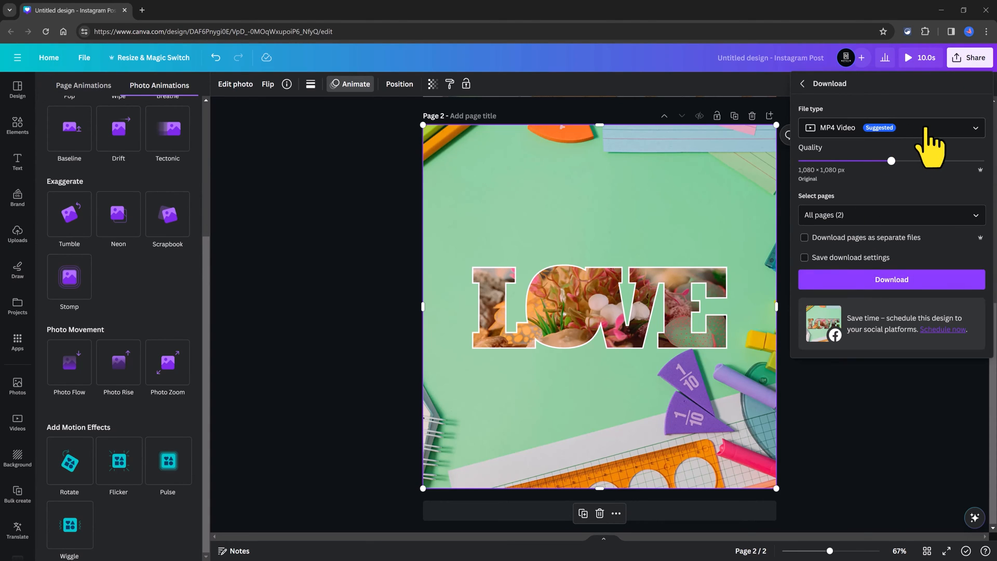
mouse_move(439, 133)
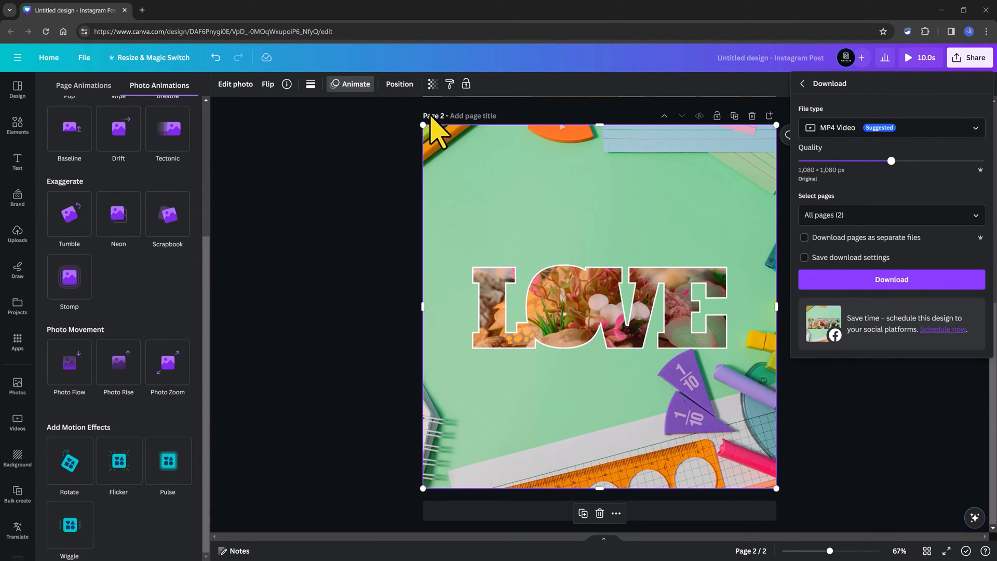
left_click(890, 215)
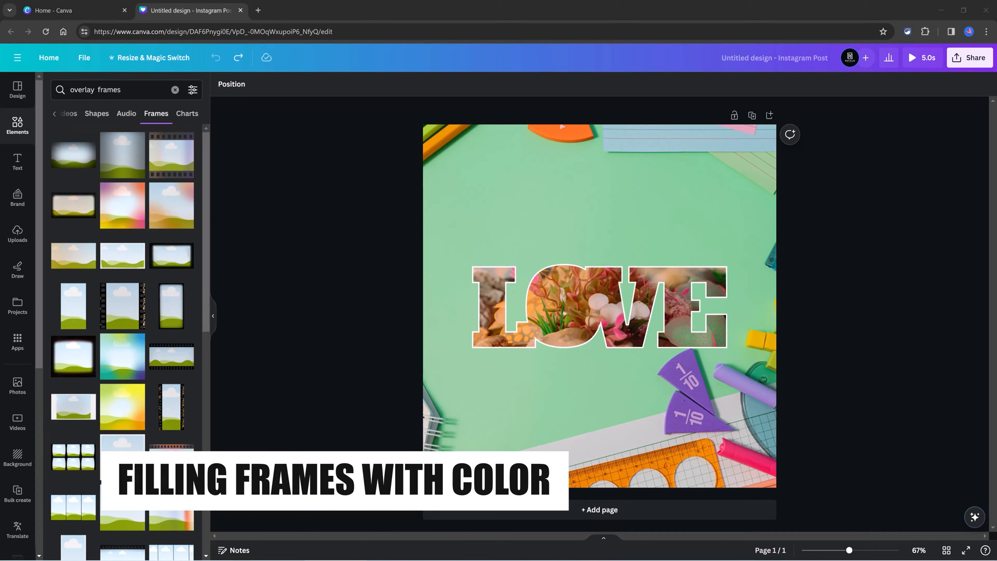
Step: Add a blank page 2 and place the pastel gradient overlay frame from the 'overlay frames' results on it
left_click(598, 509)
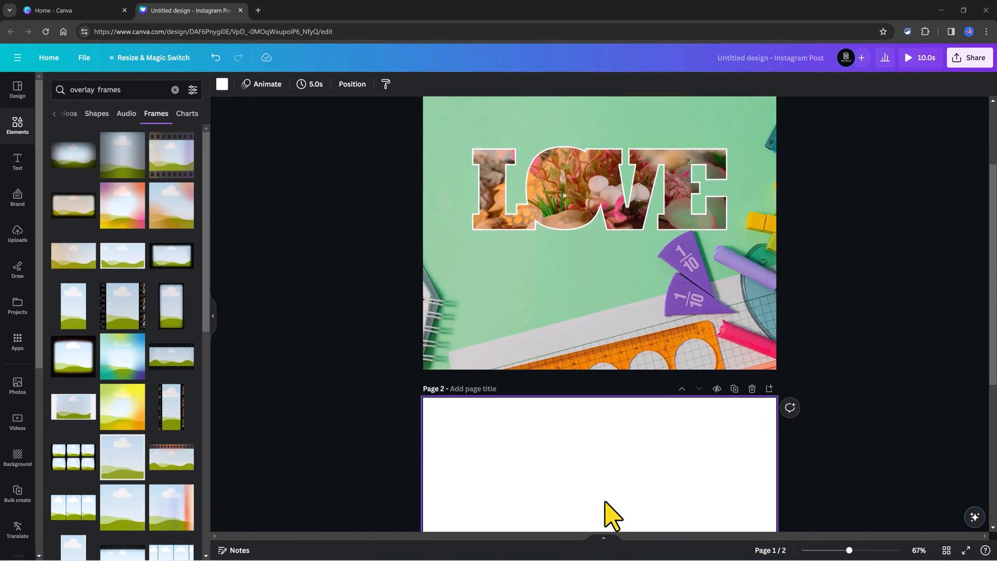
scroll("down", 3)
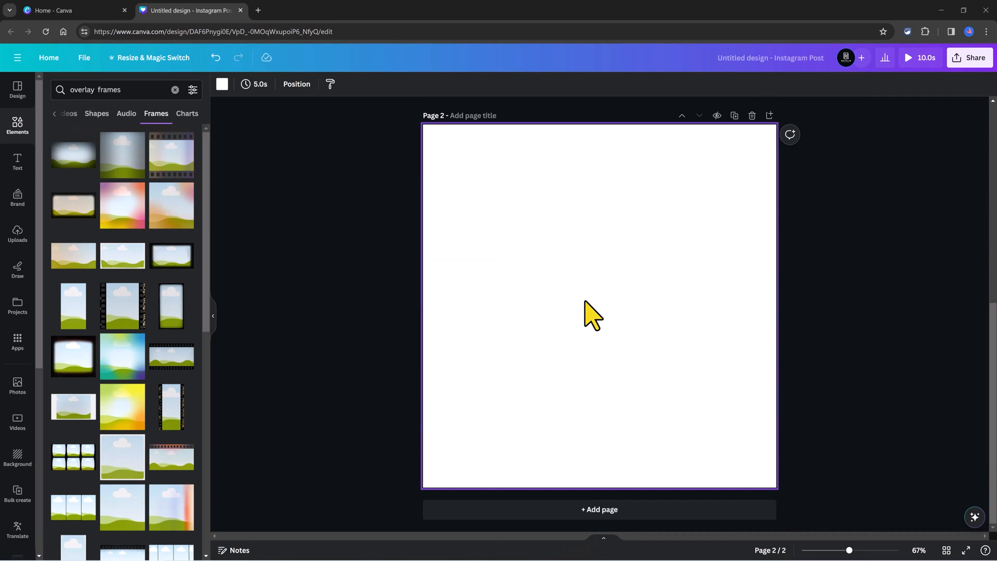
left_click(117, 89)
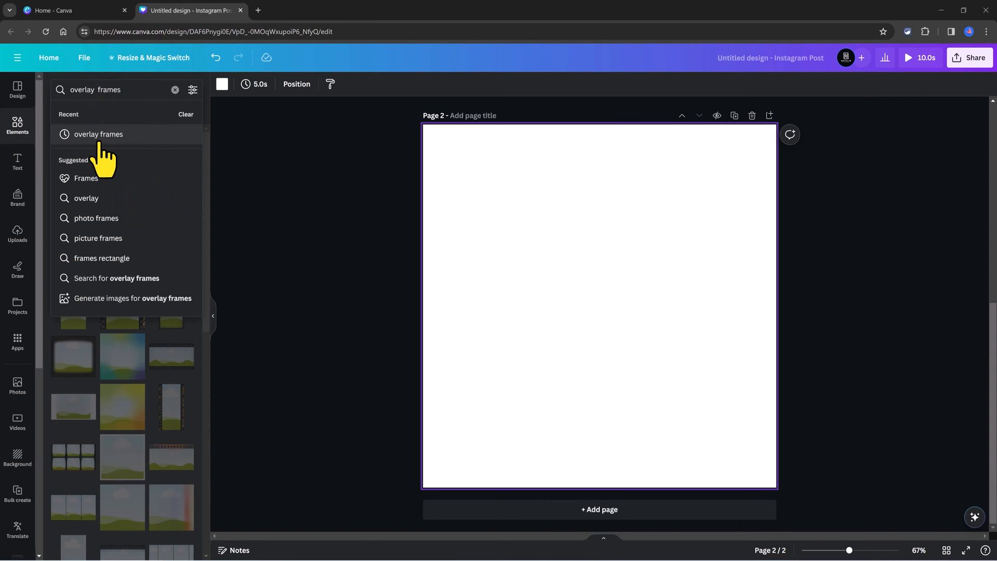
left_click(98, 134)
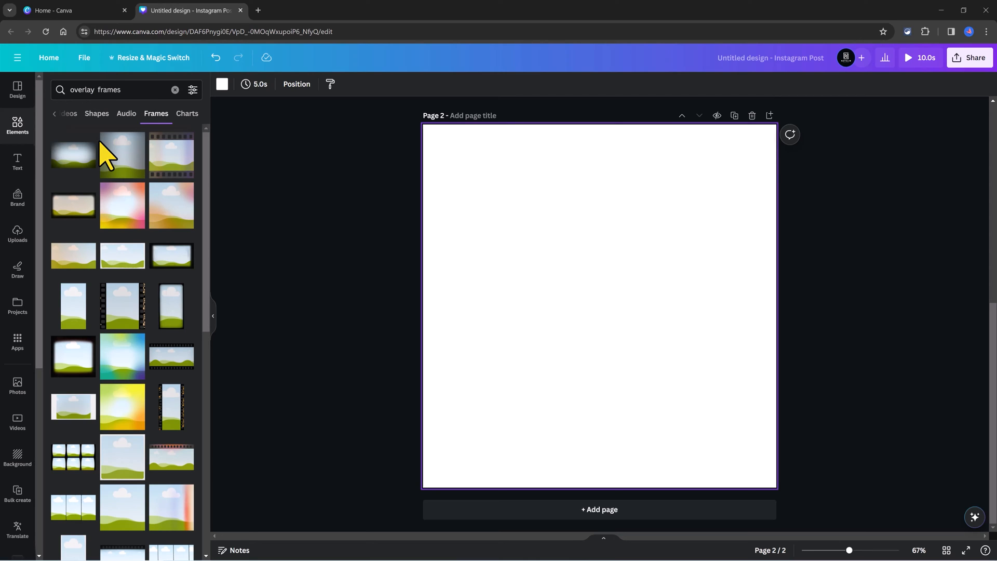
left_click(122, 204)
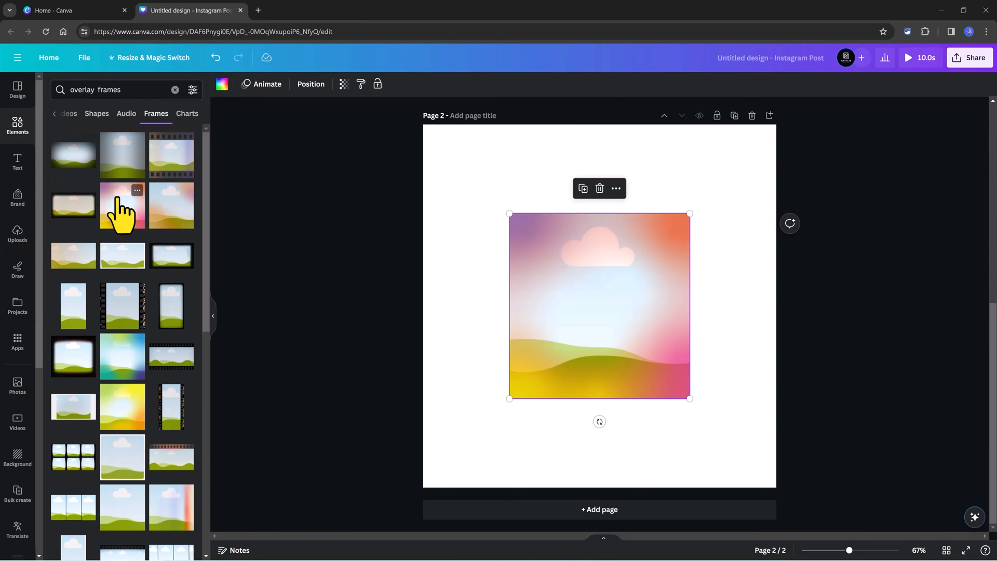
mouse_move(498, 210)
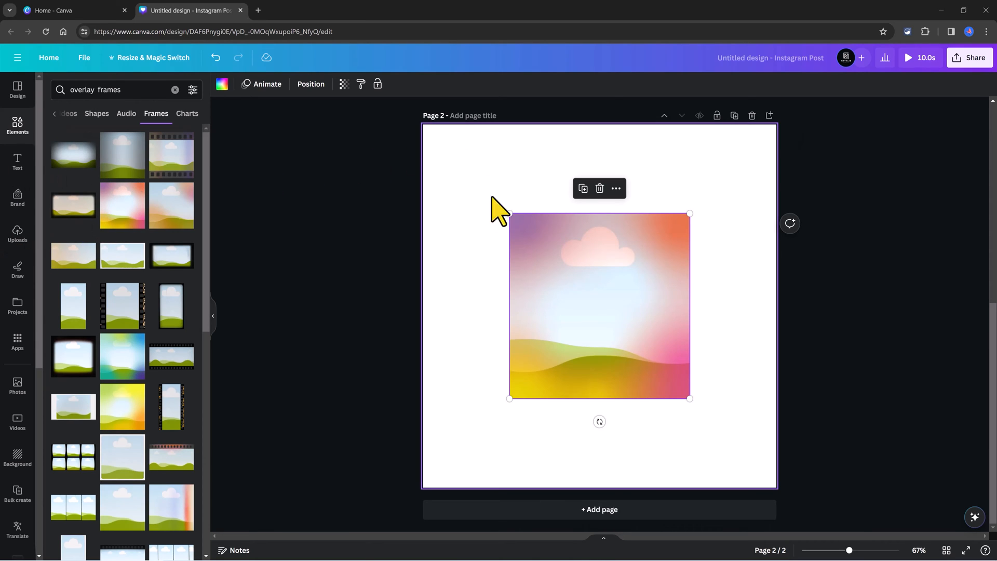
Step: Fill the square frame with a soft green, then replace it with the orange-to-pink gradient
left_click(311, 84)
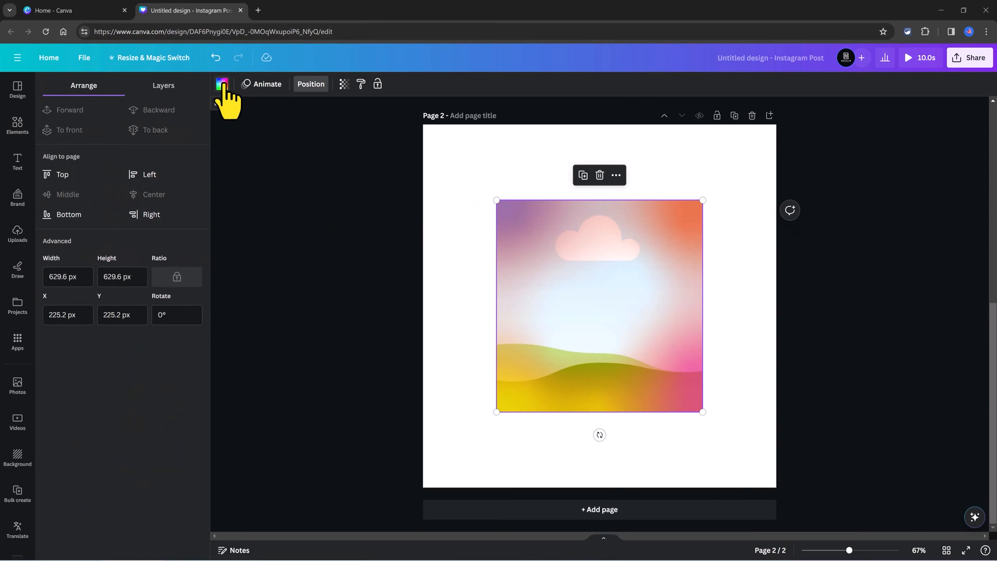
left_click(221, 84)
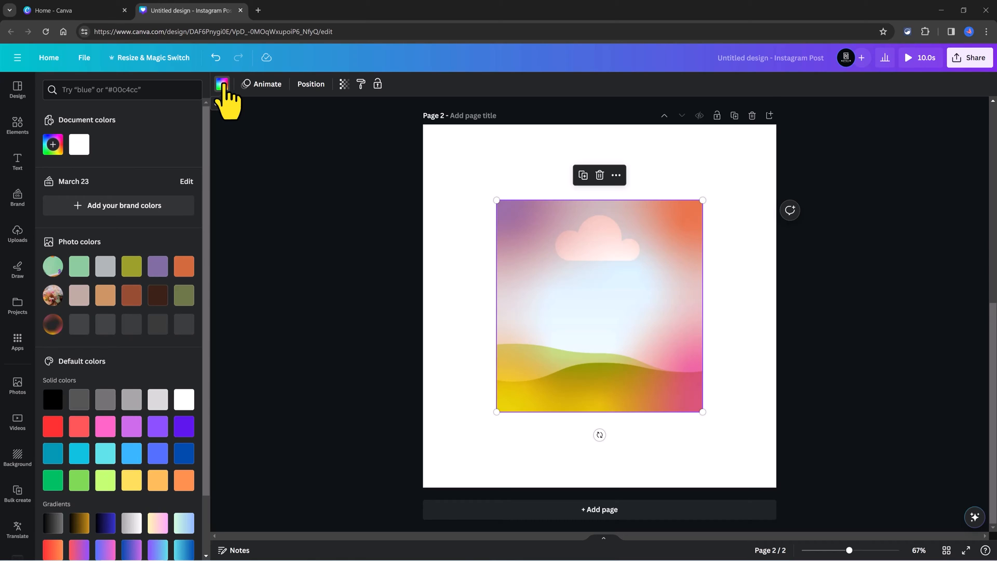
mouse_move(81, 346)
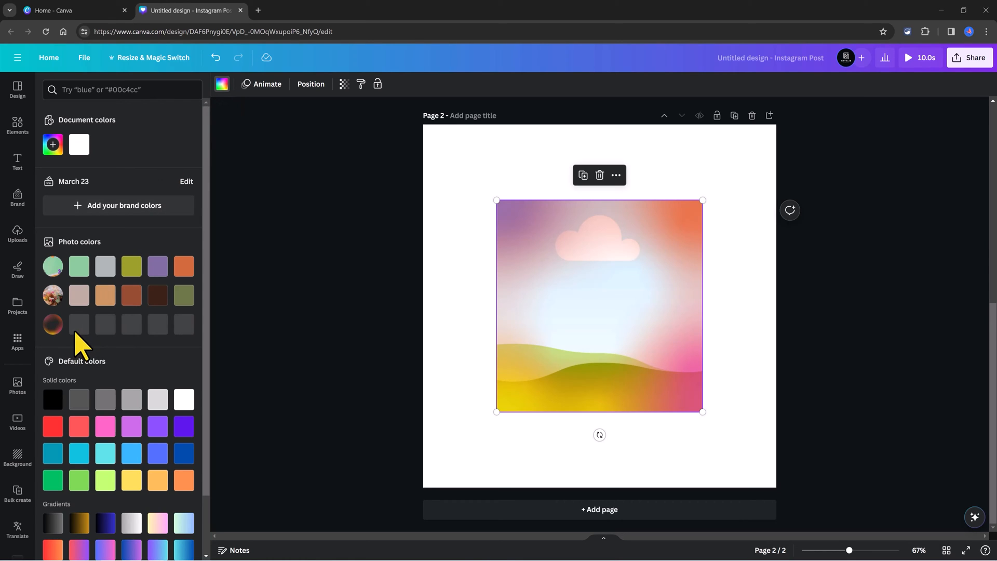
mouse_move(79, 265)
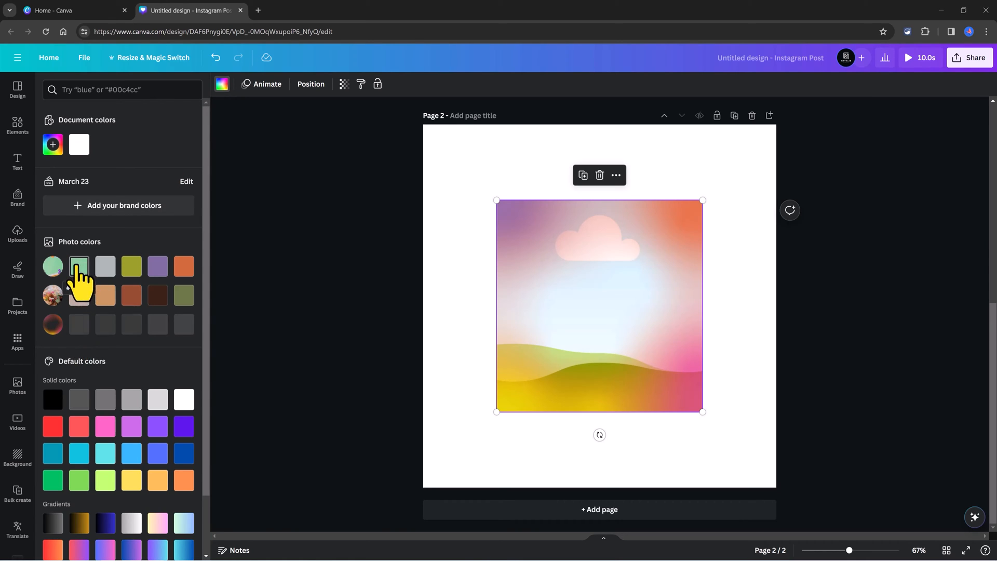
left_click(78, 265)
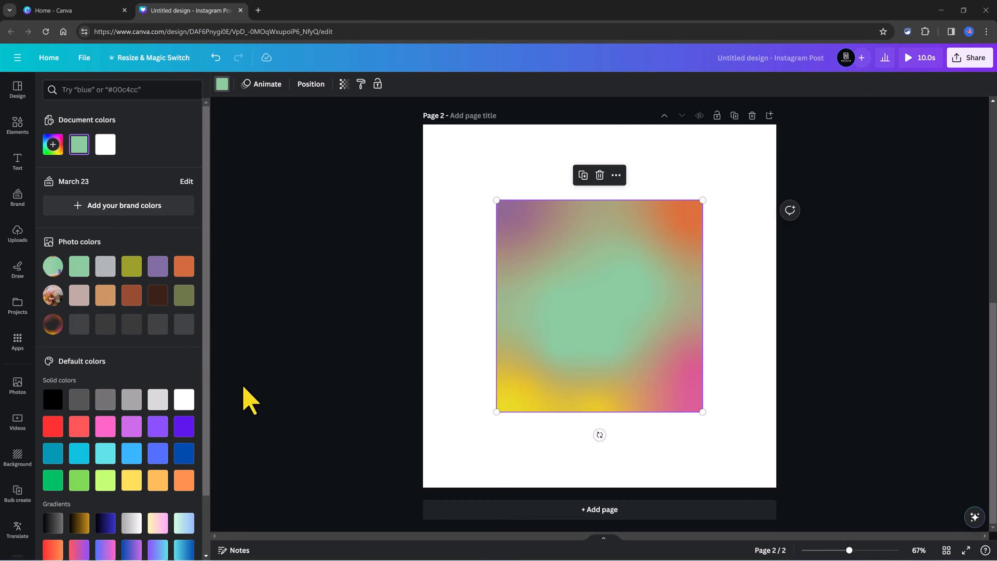
scroll("down", 3)
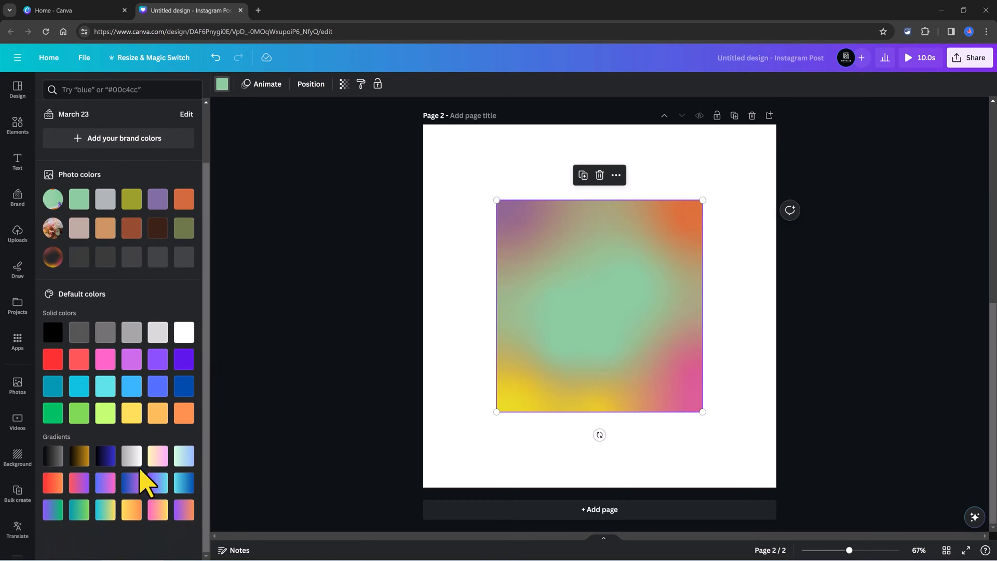
left_click(130, 509)
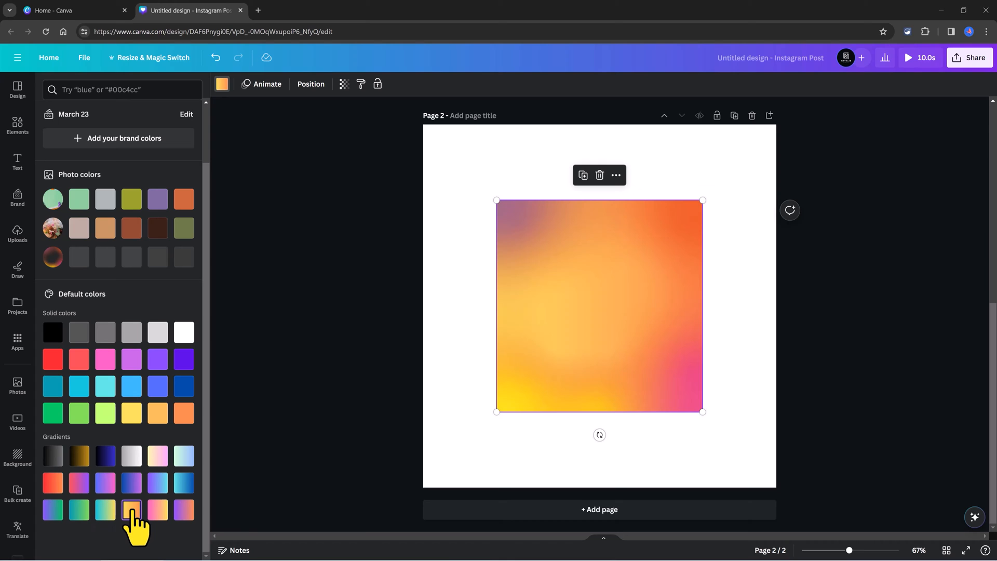
mouse_move(136, 526)
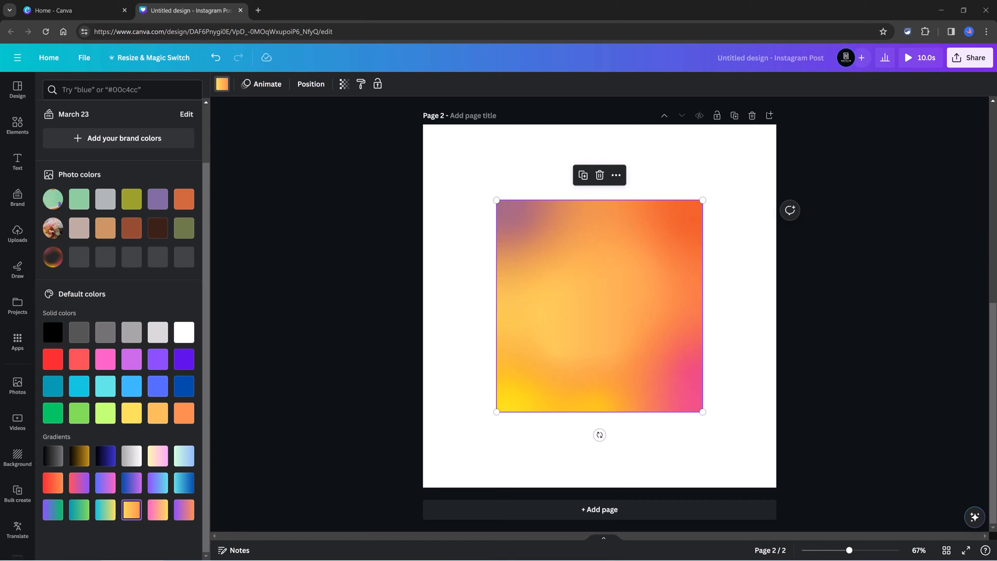
mouse_move(106, 209)
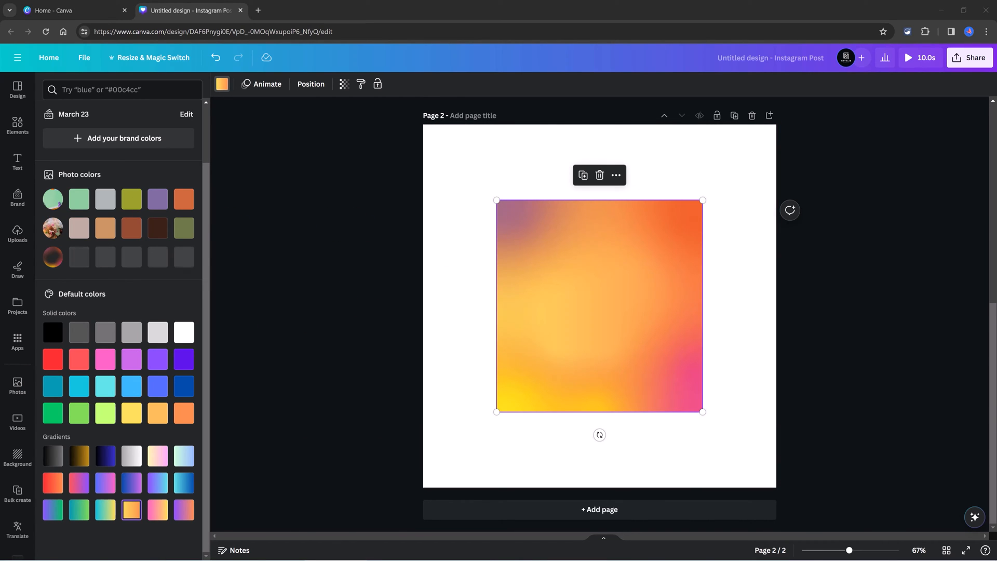
mouse_move(518, 200)
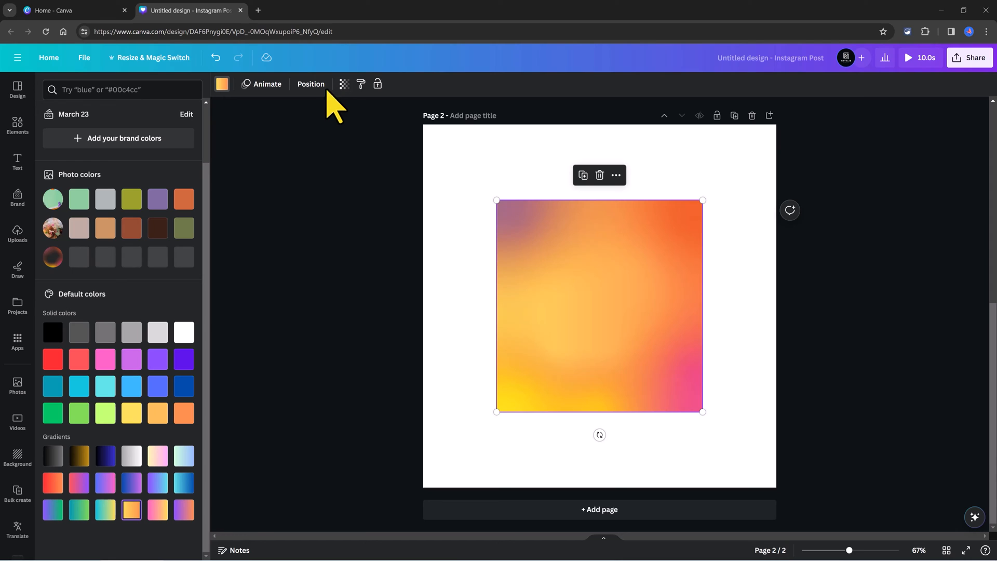
Step: Add a bordered circle frame from the 'circle frames' results and fill it with a stock photo
left_click(17, 126)
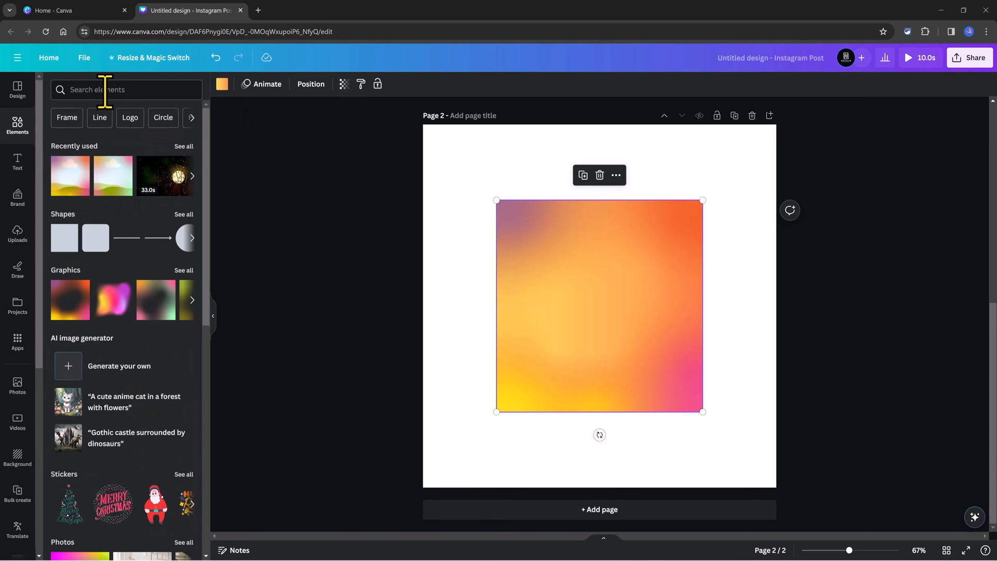
left_click(126, 90)
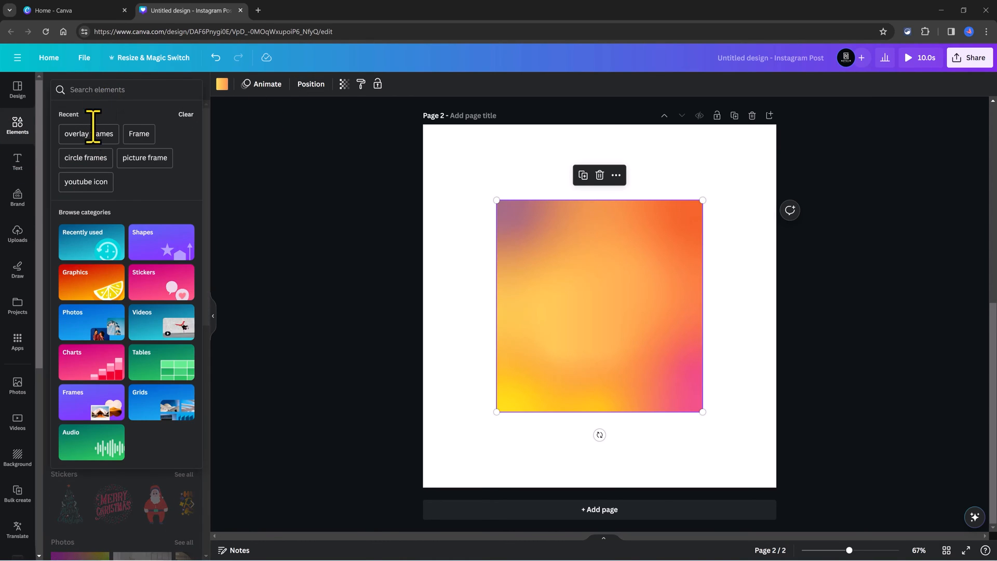
left_click(85, 158)
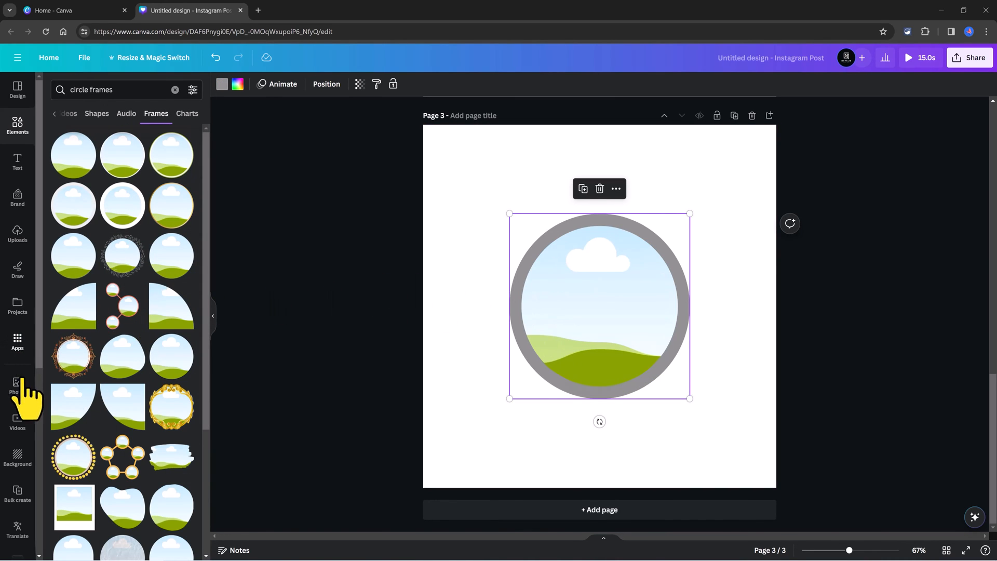
left_click(17, 385)
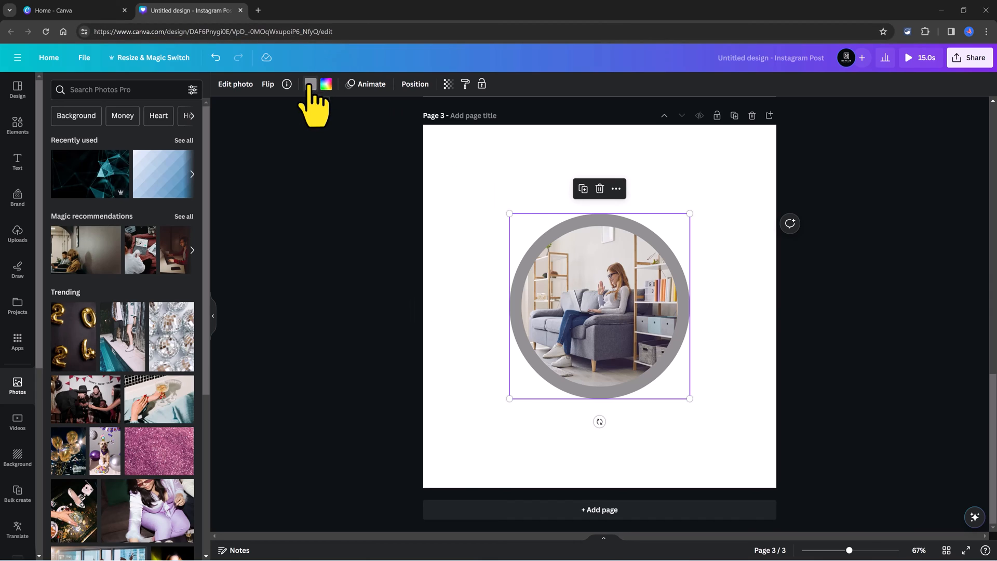
Step: Colour the circle frame's border with the orange gradient
left_click(311, 84)
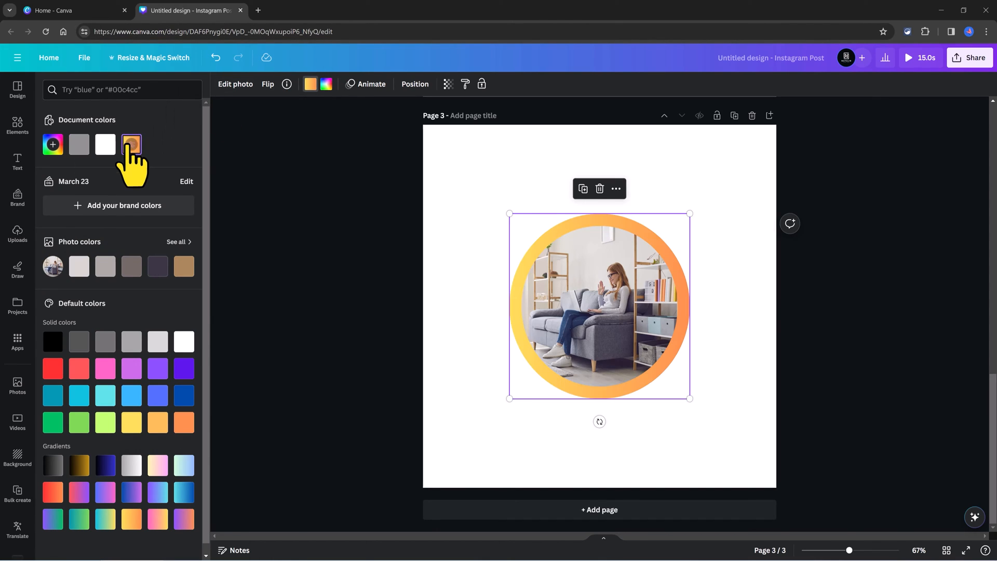
mouse_move(105, 378)
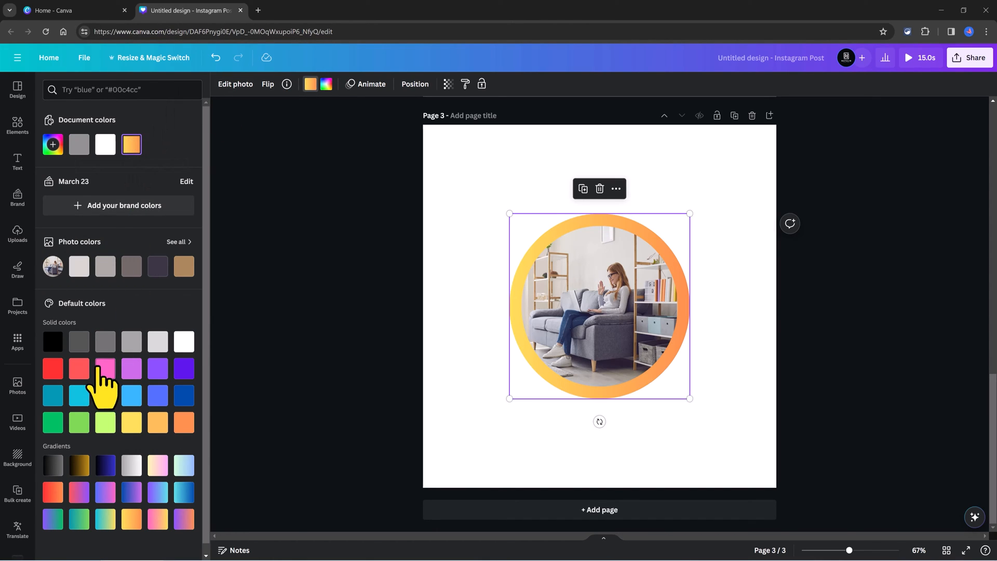
left_click(131, 266)
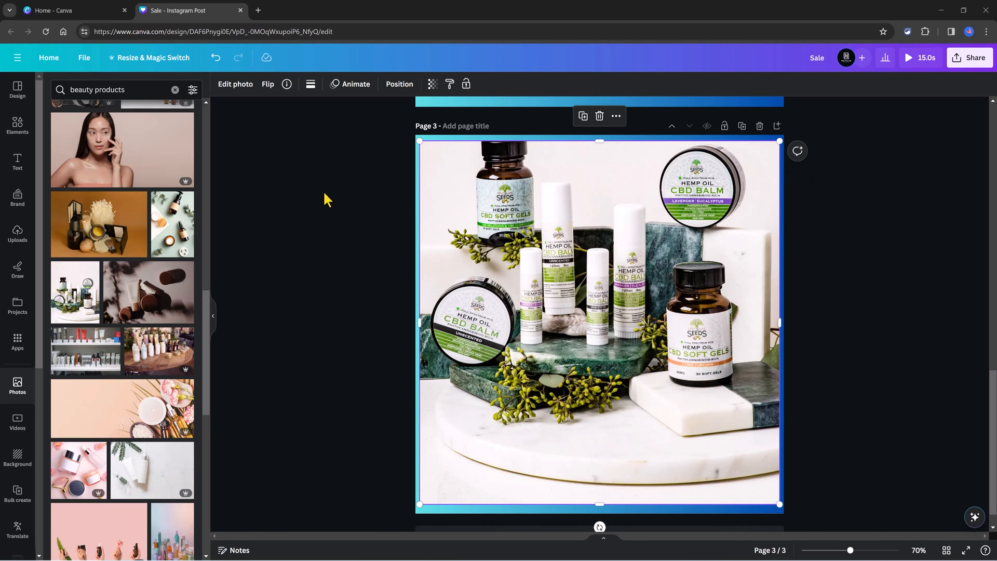
mouse_move(370, 209)
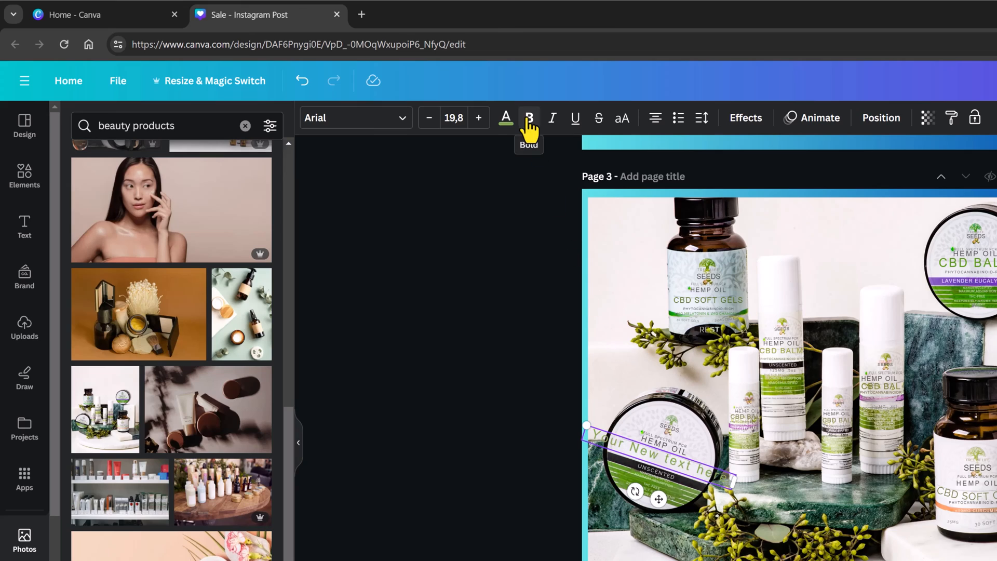
mouse_move(505, 117)
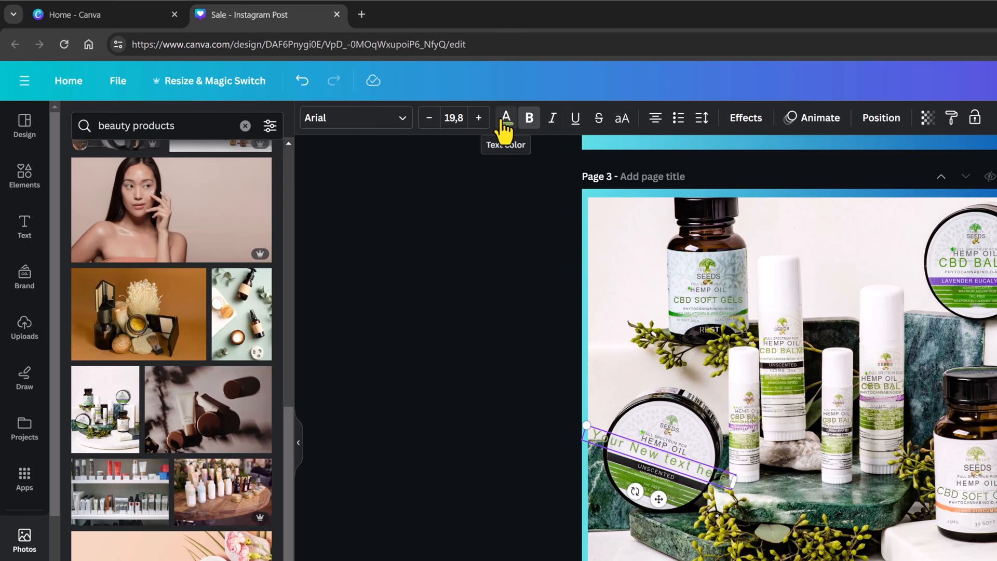
Step: Set the curved 'Your New text here' label on the balm tin to the Impact font
left_click(505, 118)
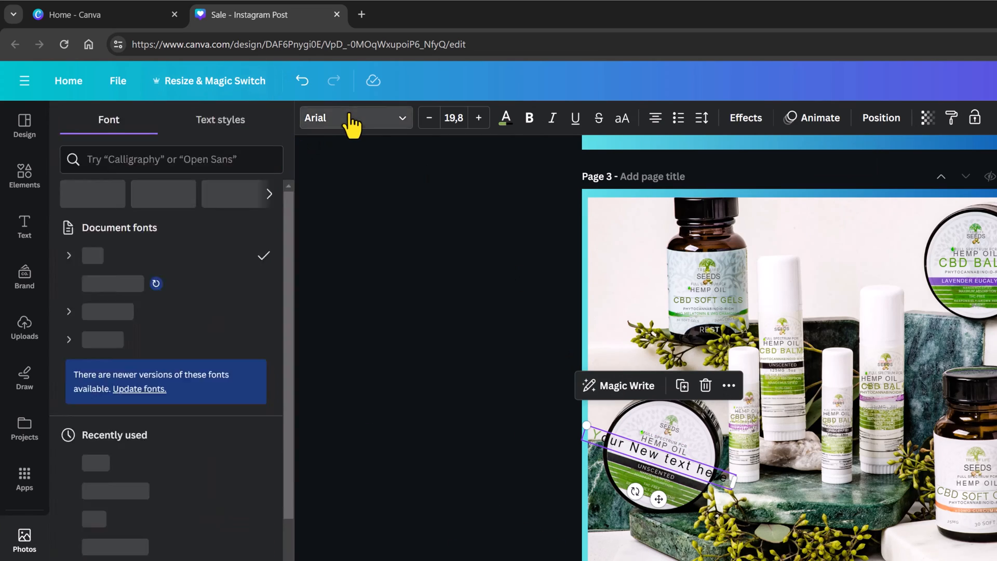
left_click(95, 379)
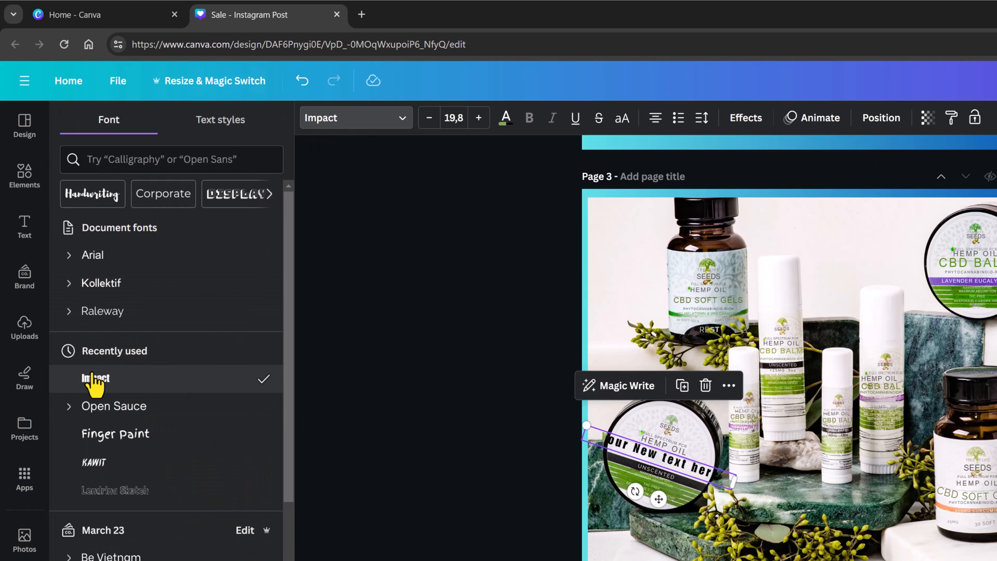
mouse_move(518, 137)
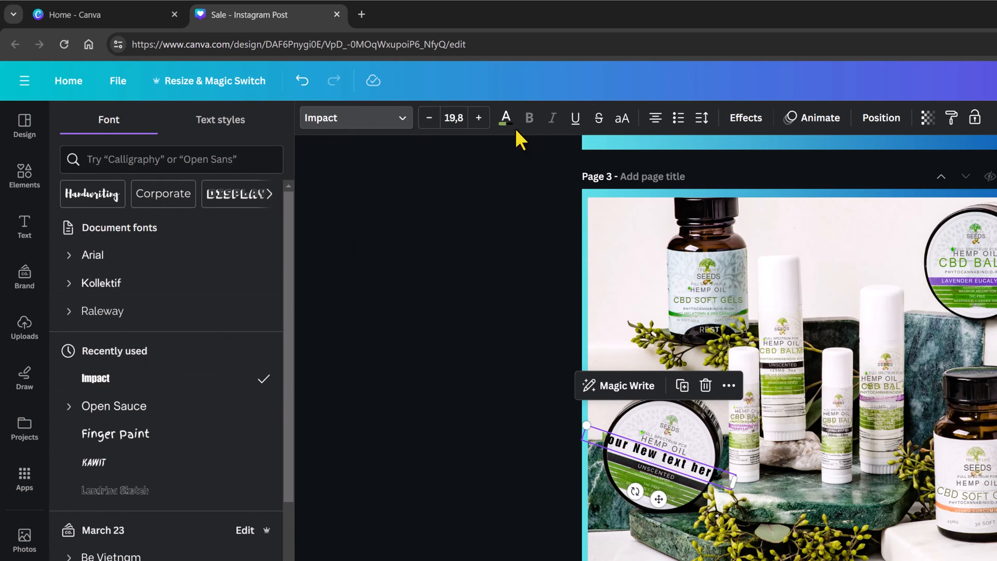
left_click(428, 118)
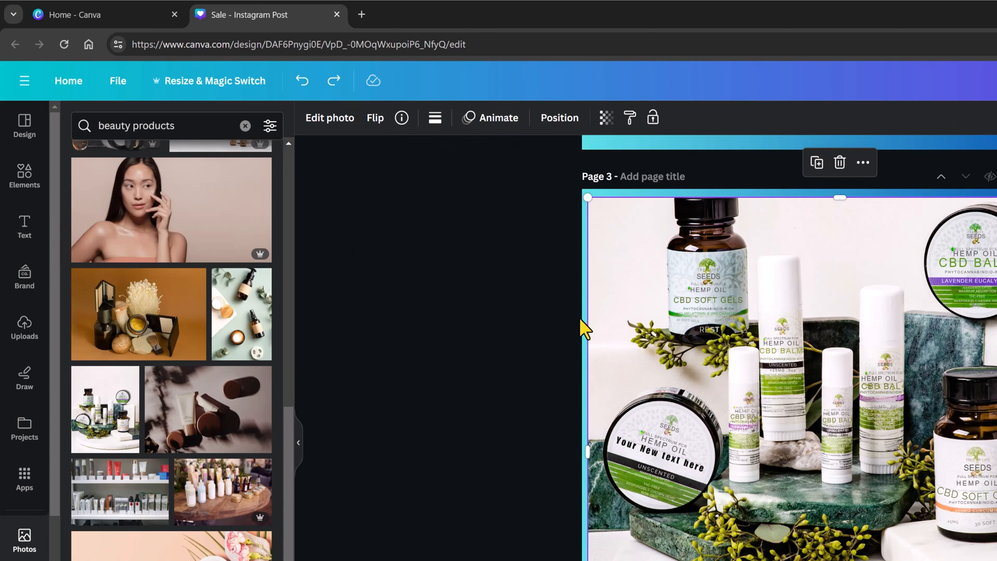
left_click(655, 452)
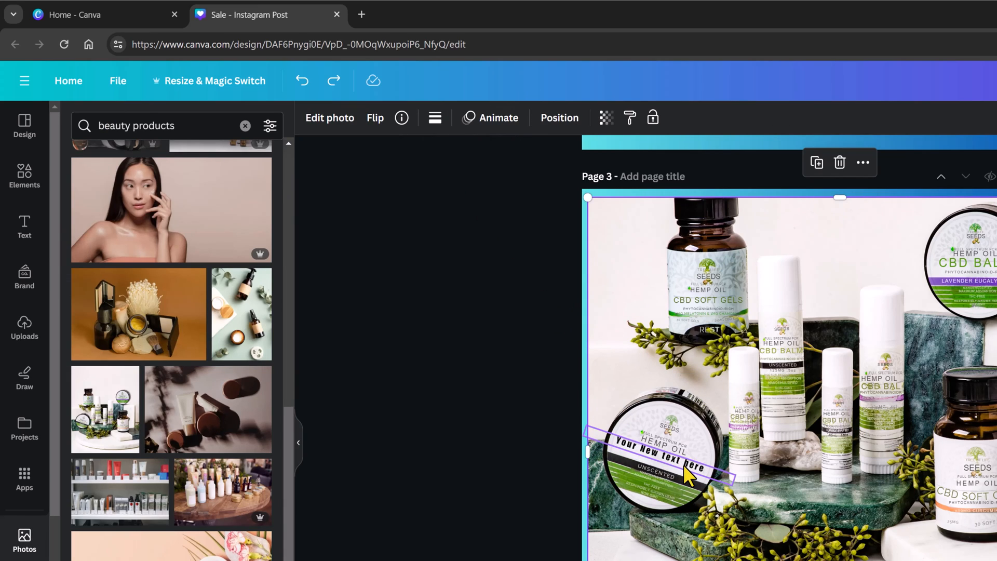